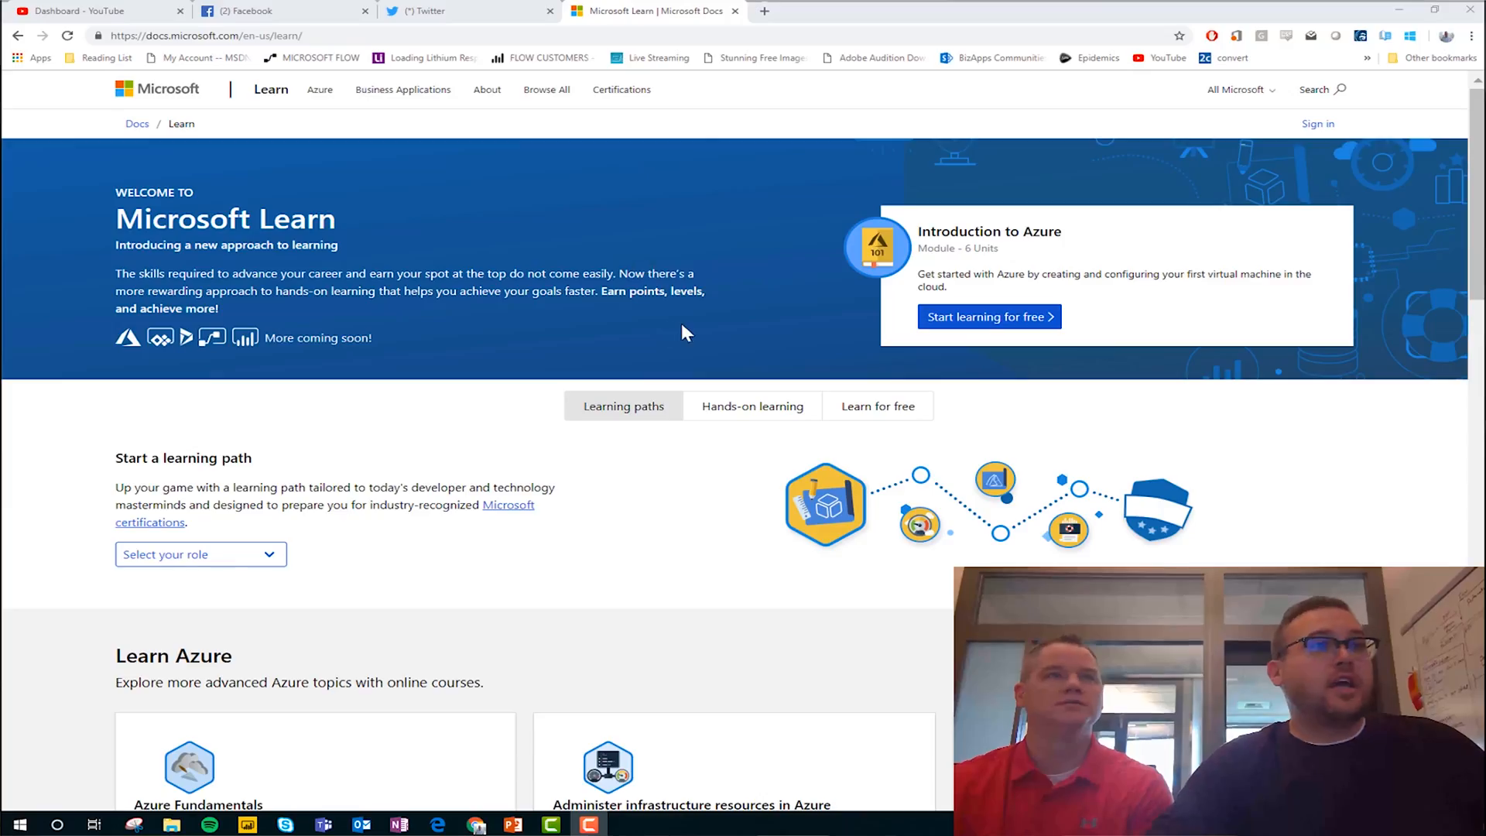
# Step: Browse all Business Application modules and filter the results to Flow, leaving three modules
pyautogui.scroll(-3)
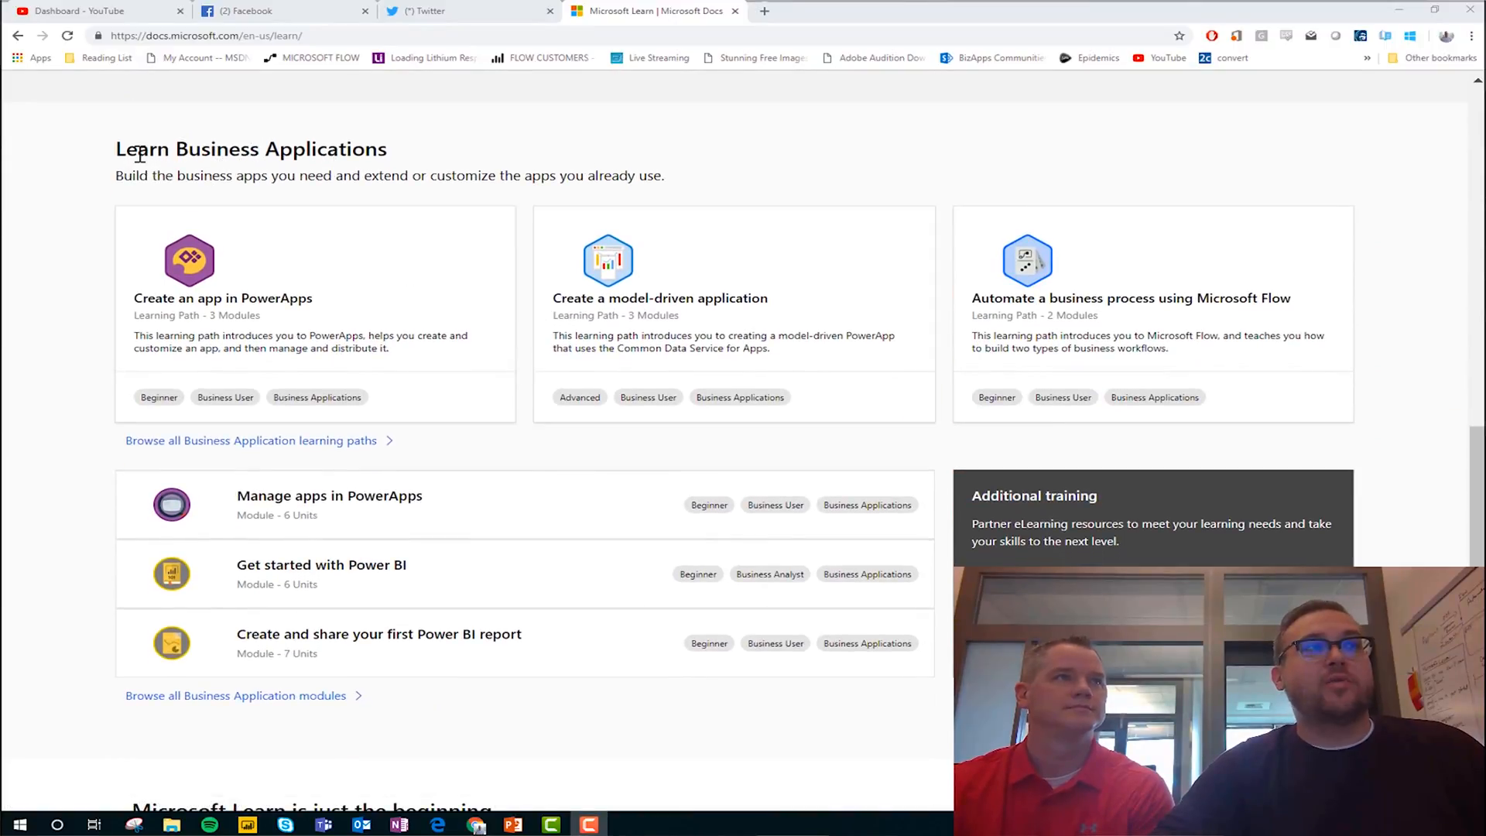
pyautogui.moveTo(173, 701)
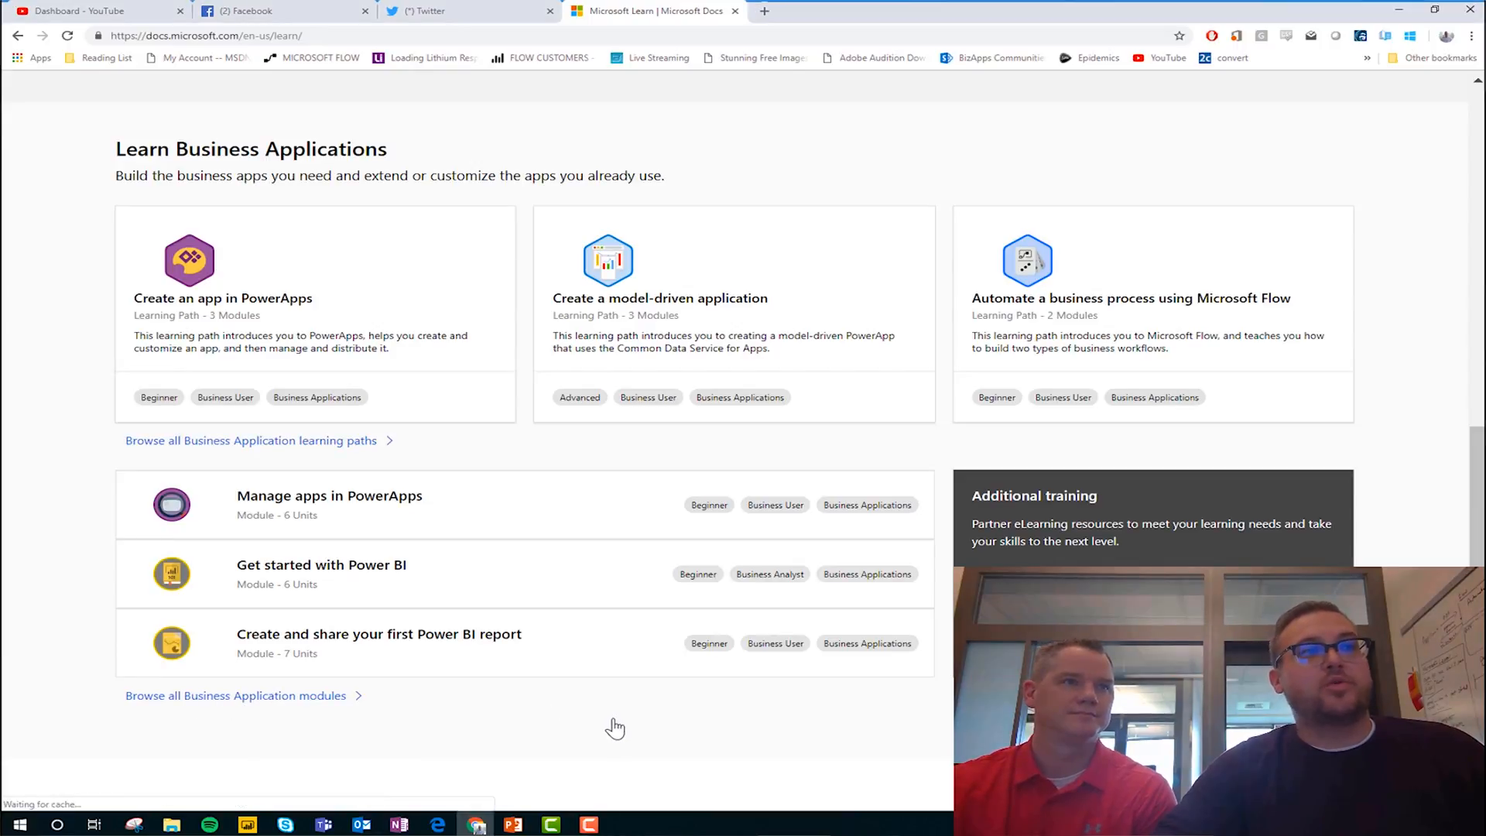
pyautogui.click(236, 695)
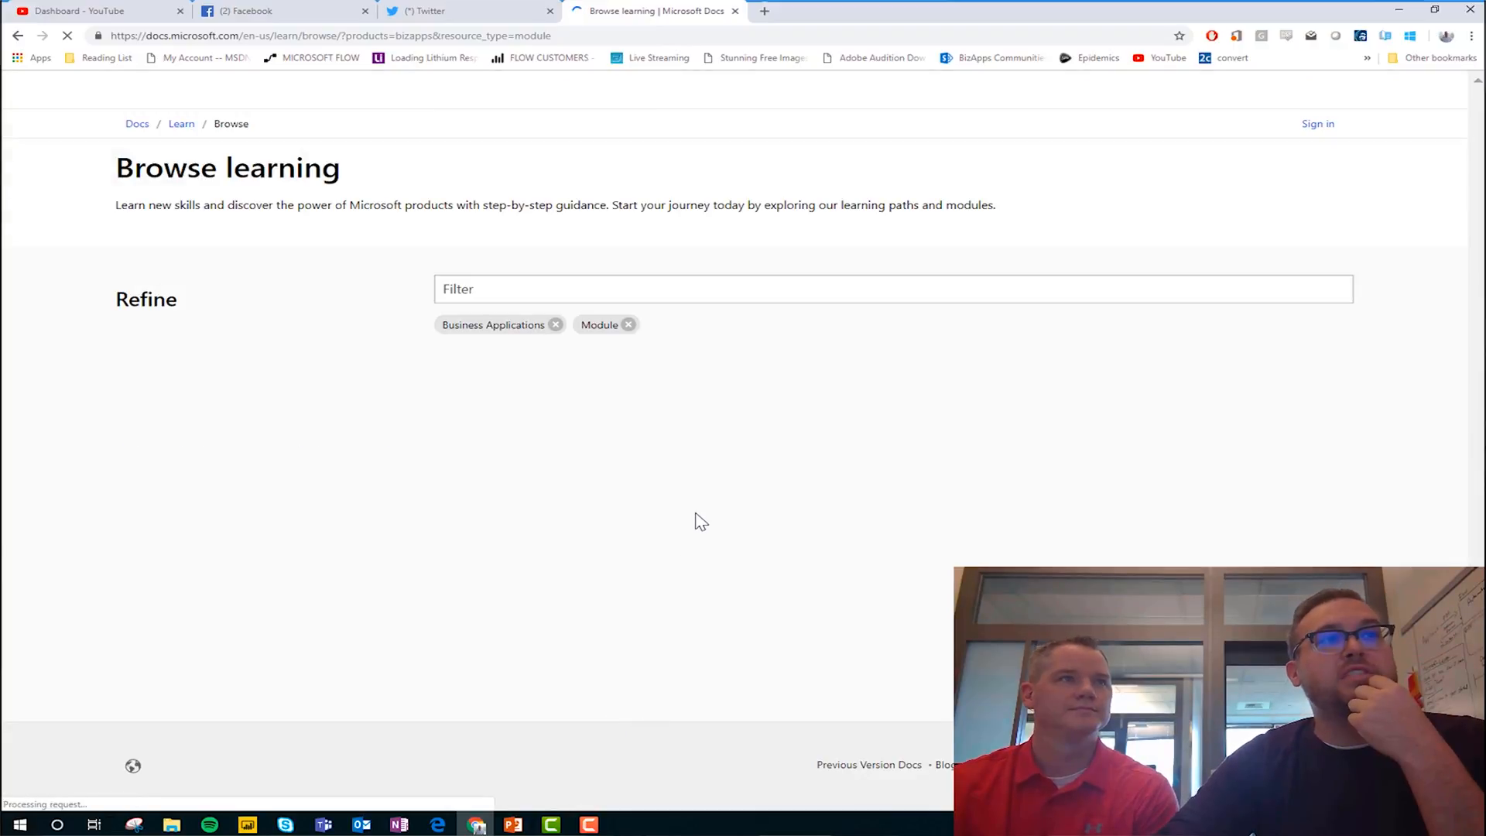
pyautogui.moveTo(802, 448)
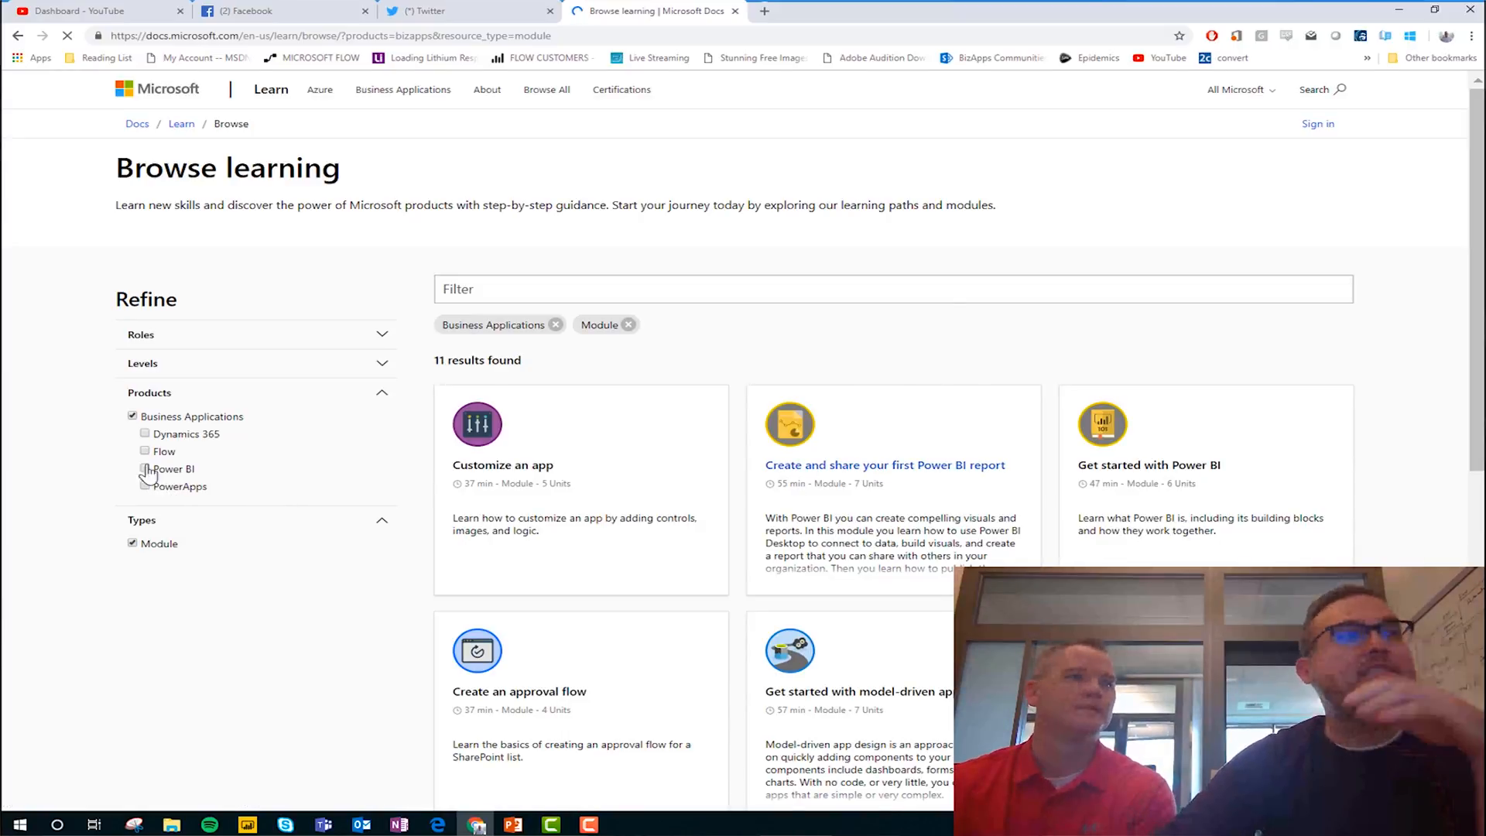
pyautogui.click(144, 451)
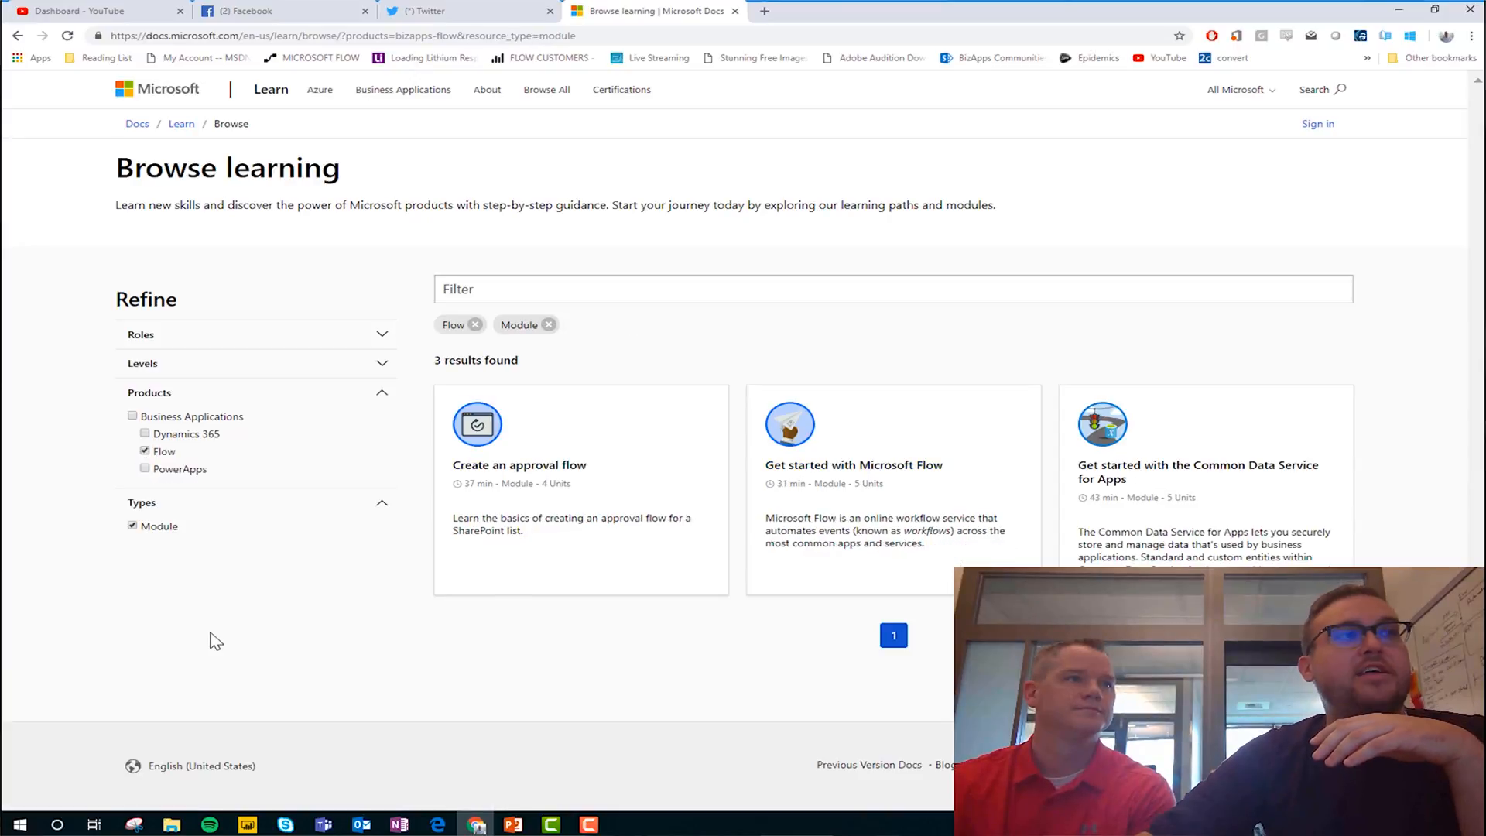
pyautogui.moveTo(625, 664)
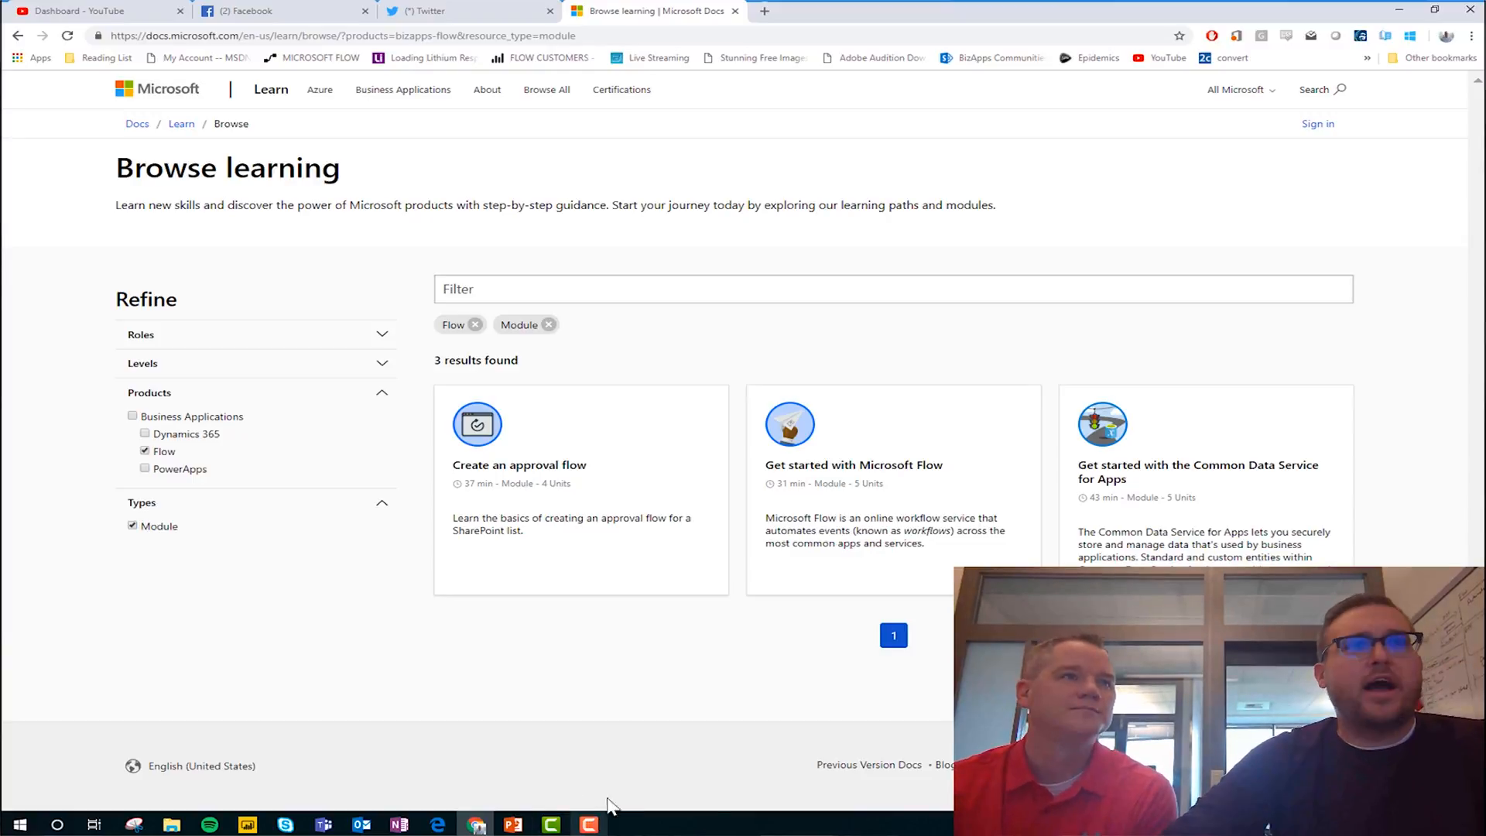
pyautogui.moveTo(862, 477)
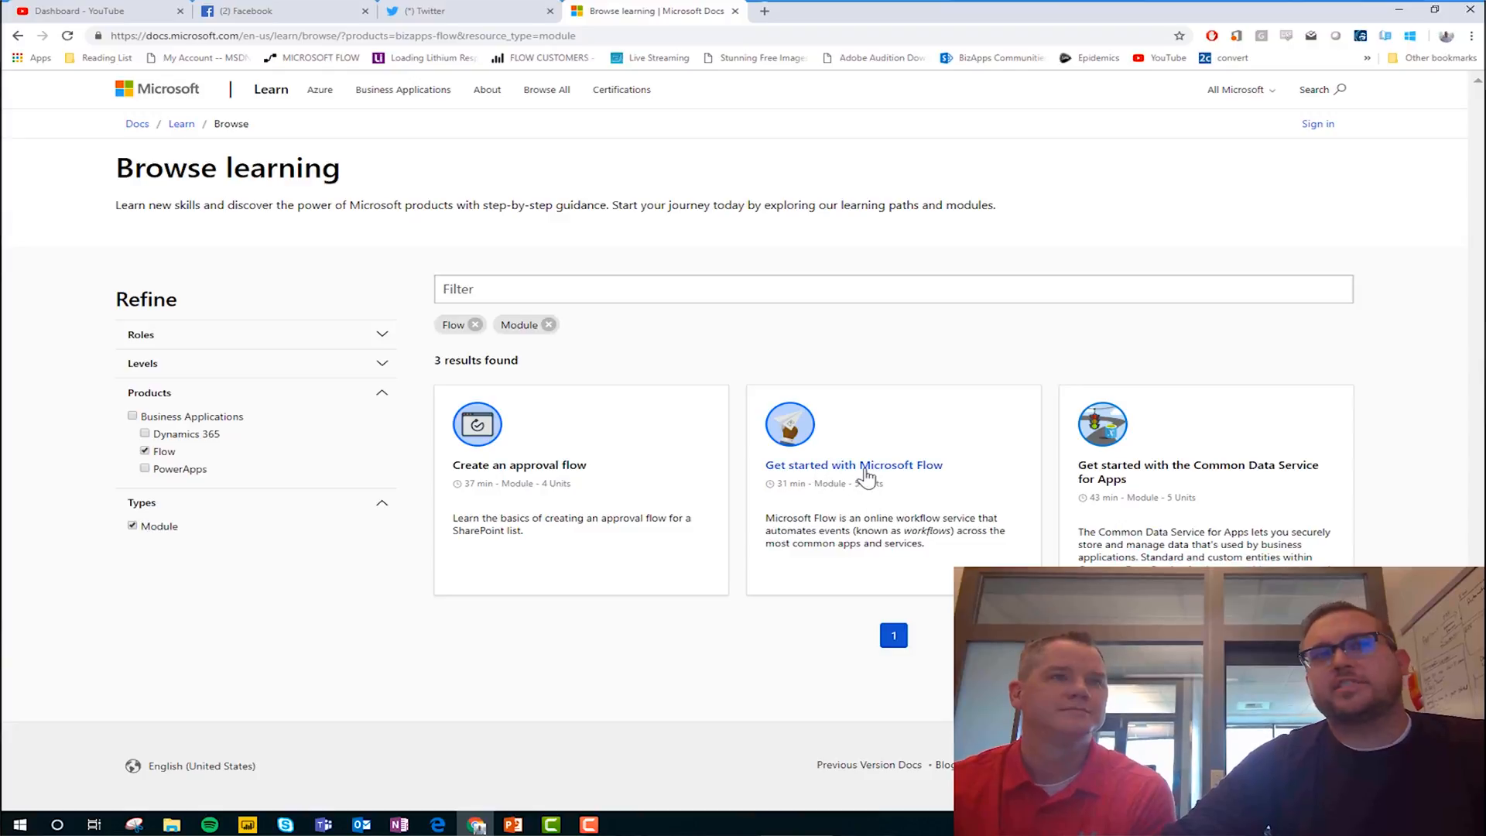
pyautogui.moveTo(838, 493)
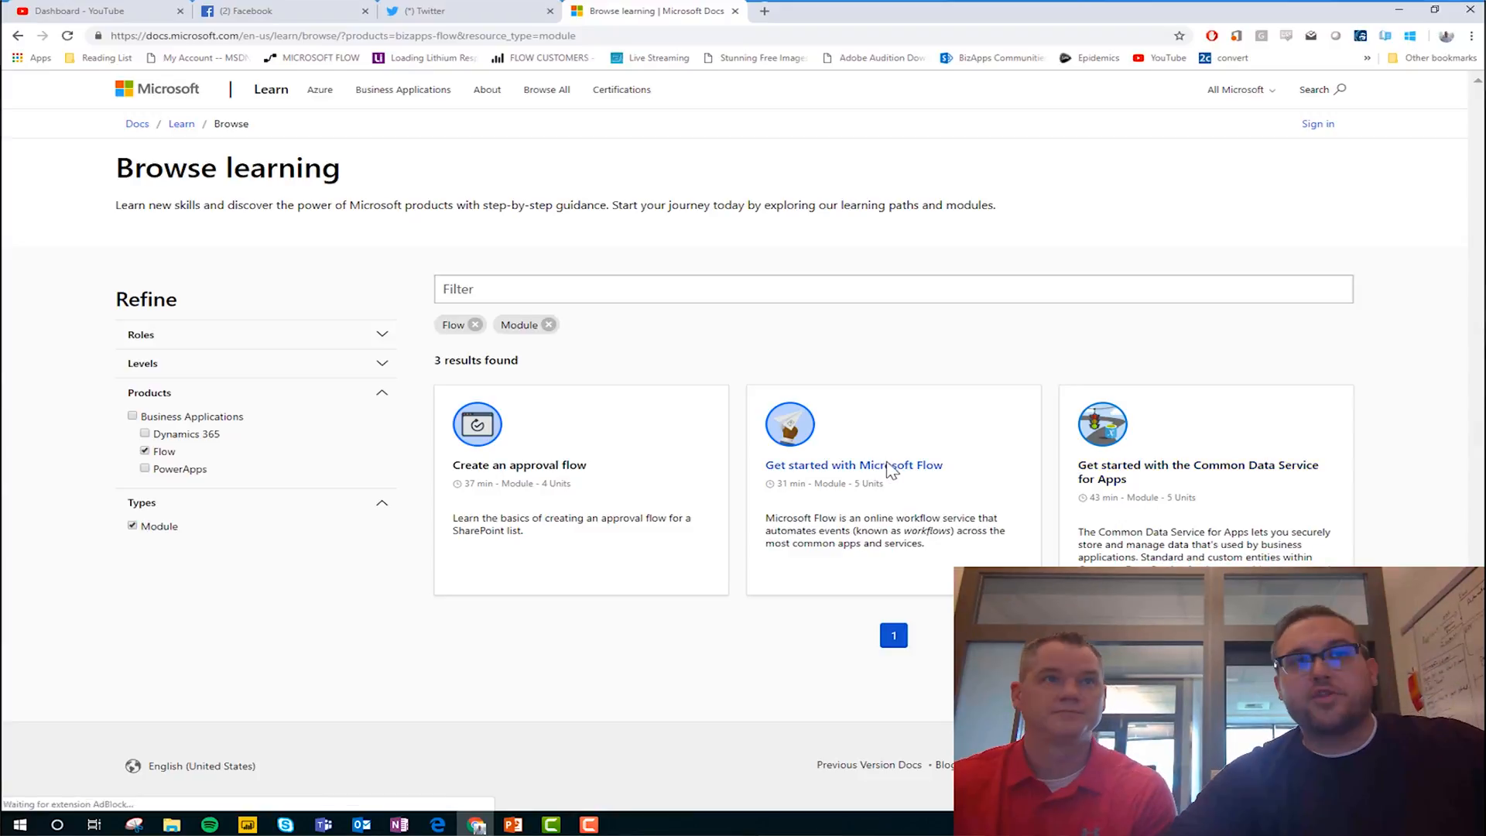
# Step: Open the 'Get started with Microsoft Flow' module and start the Introducing Microsoft Flow unit
pyautogui.click(851, 465)
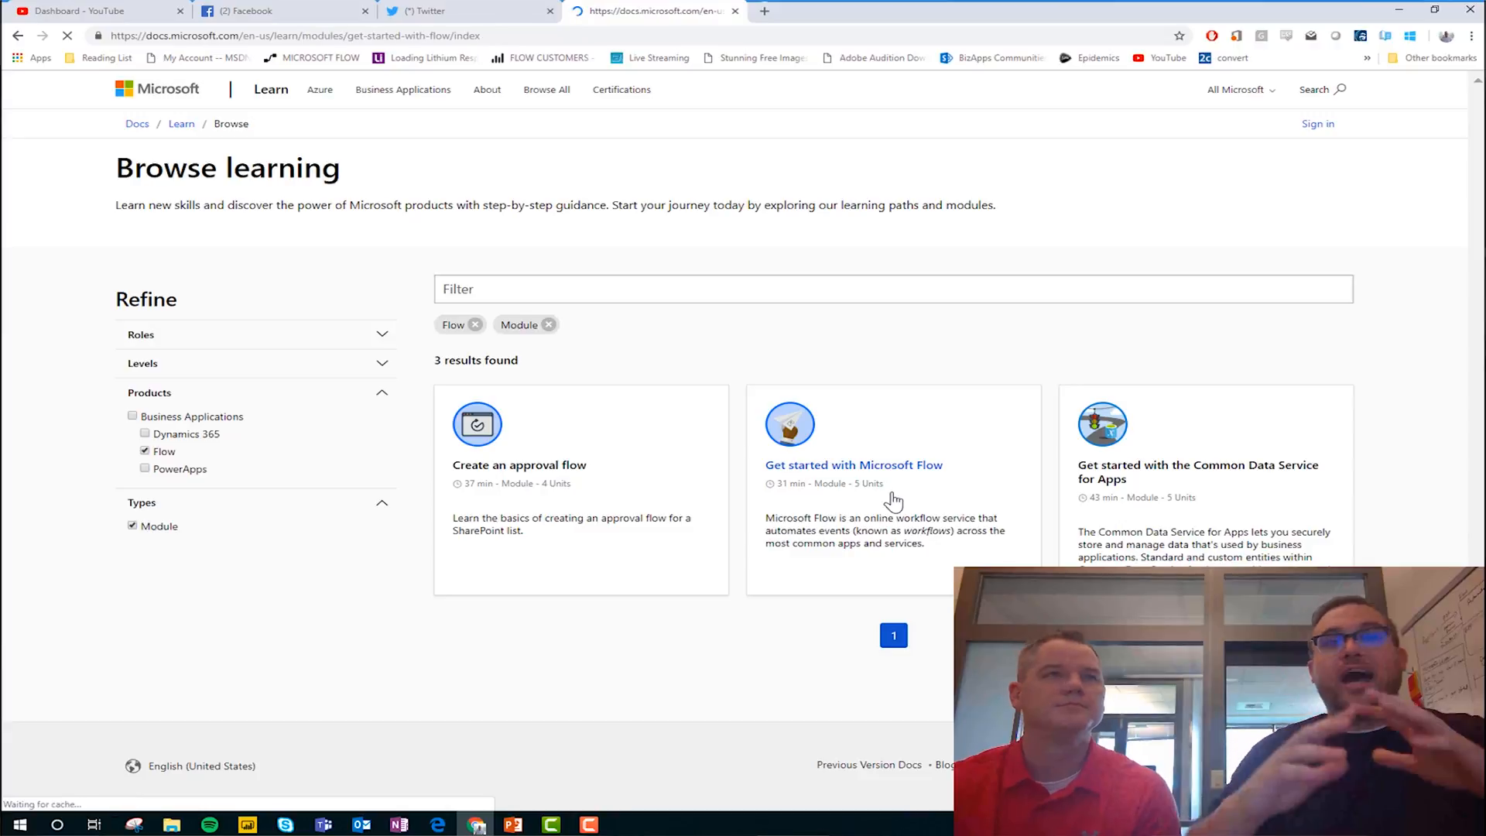
pyautogui.click(852, 464)
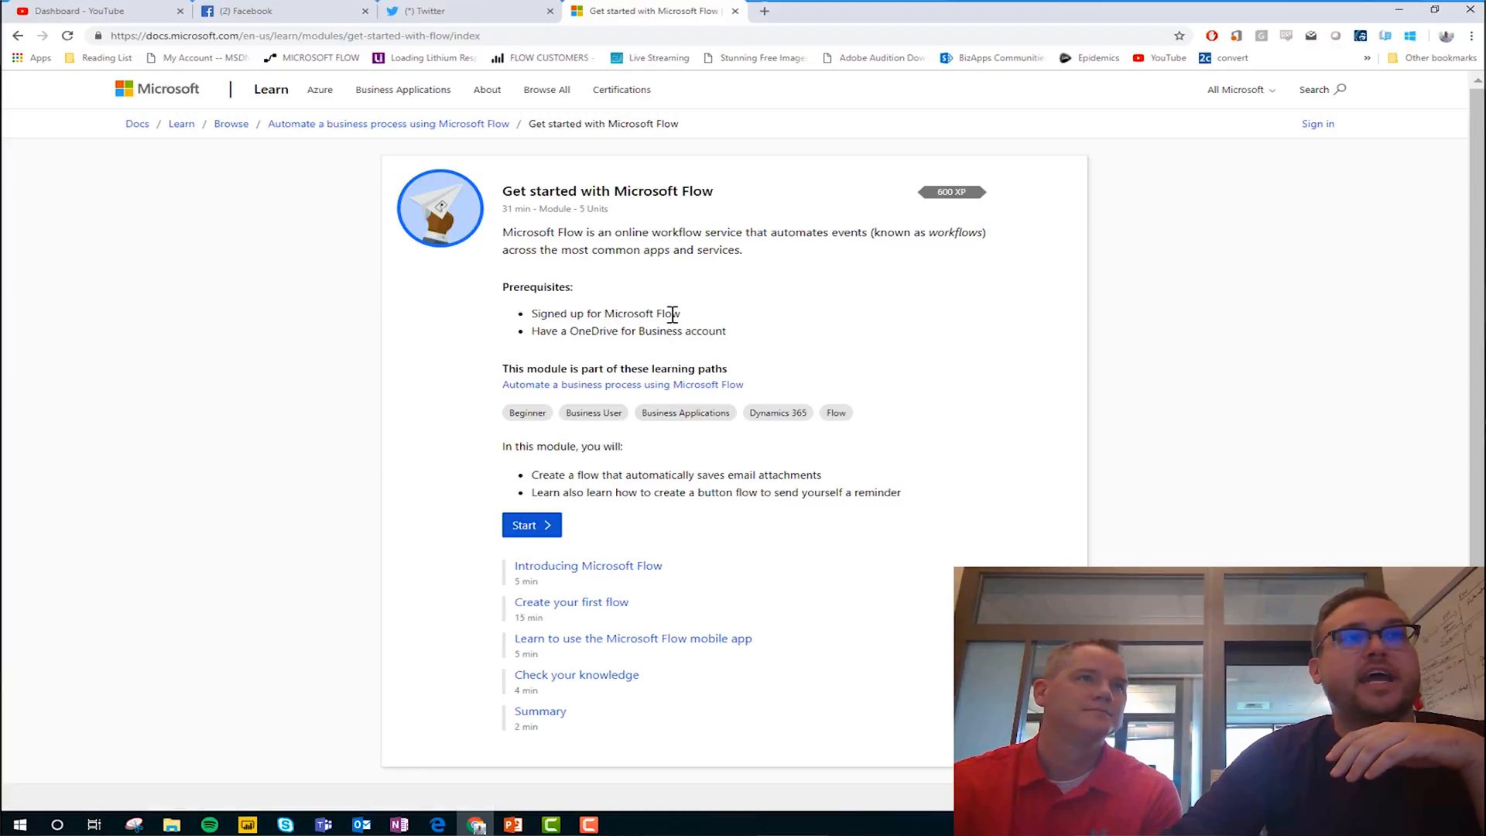
pyautogui.moveTo(864, 357)
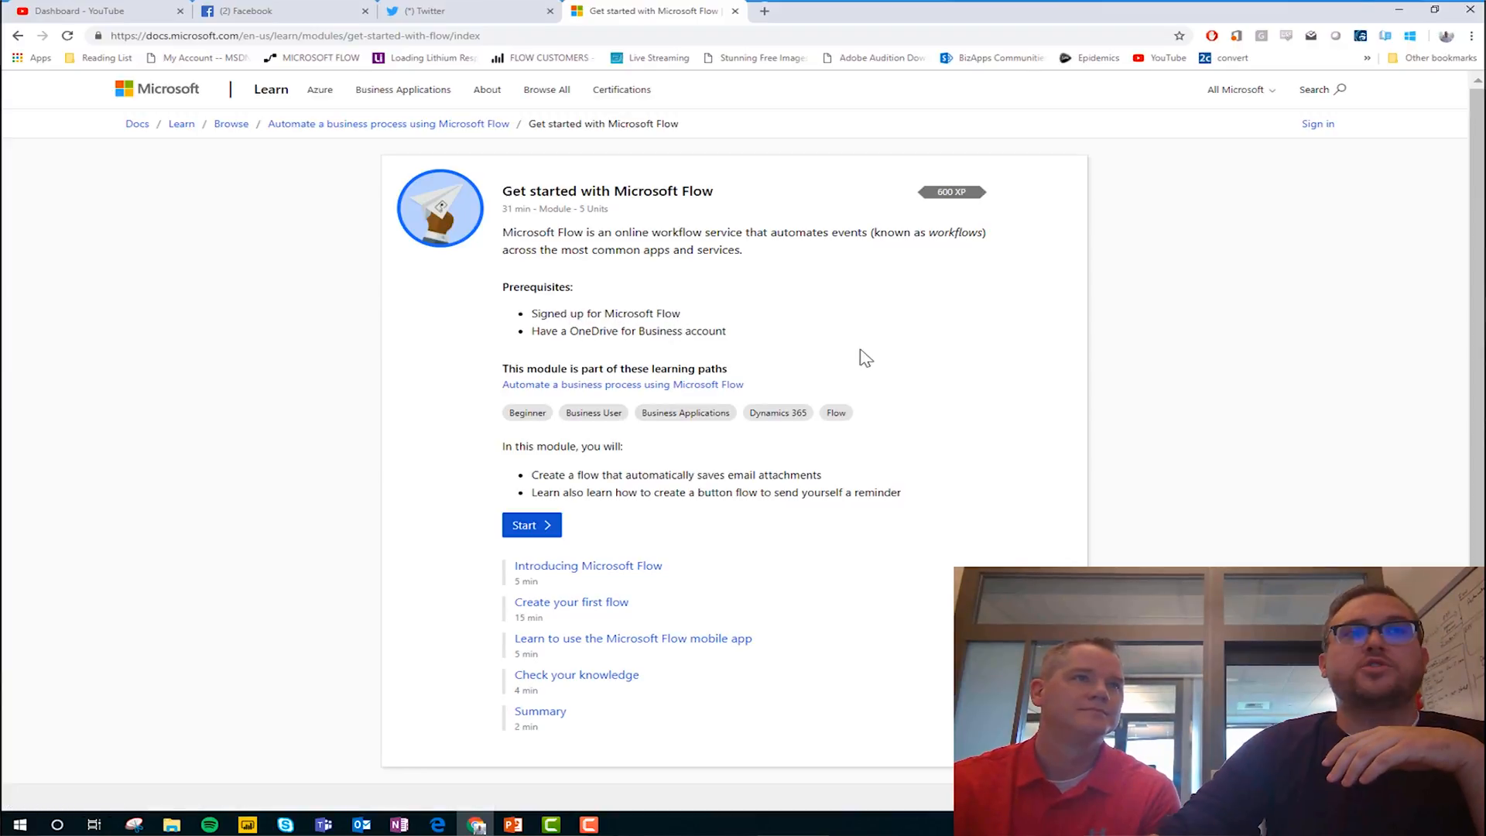
pyautogui.moveTo(747, 401)
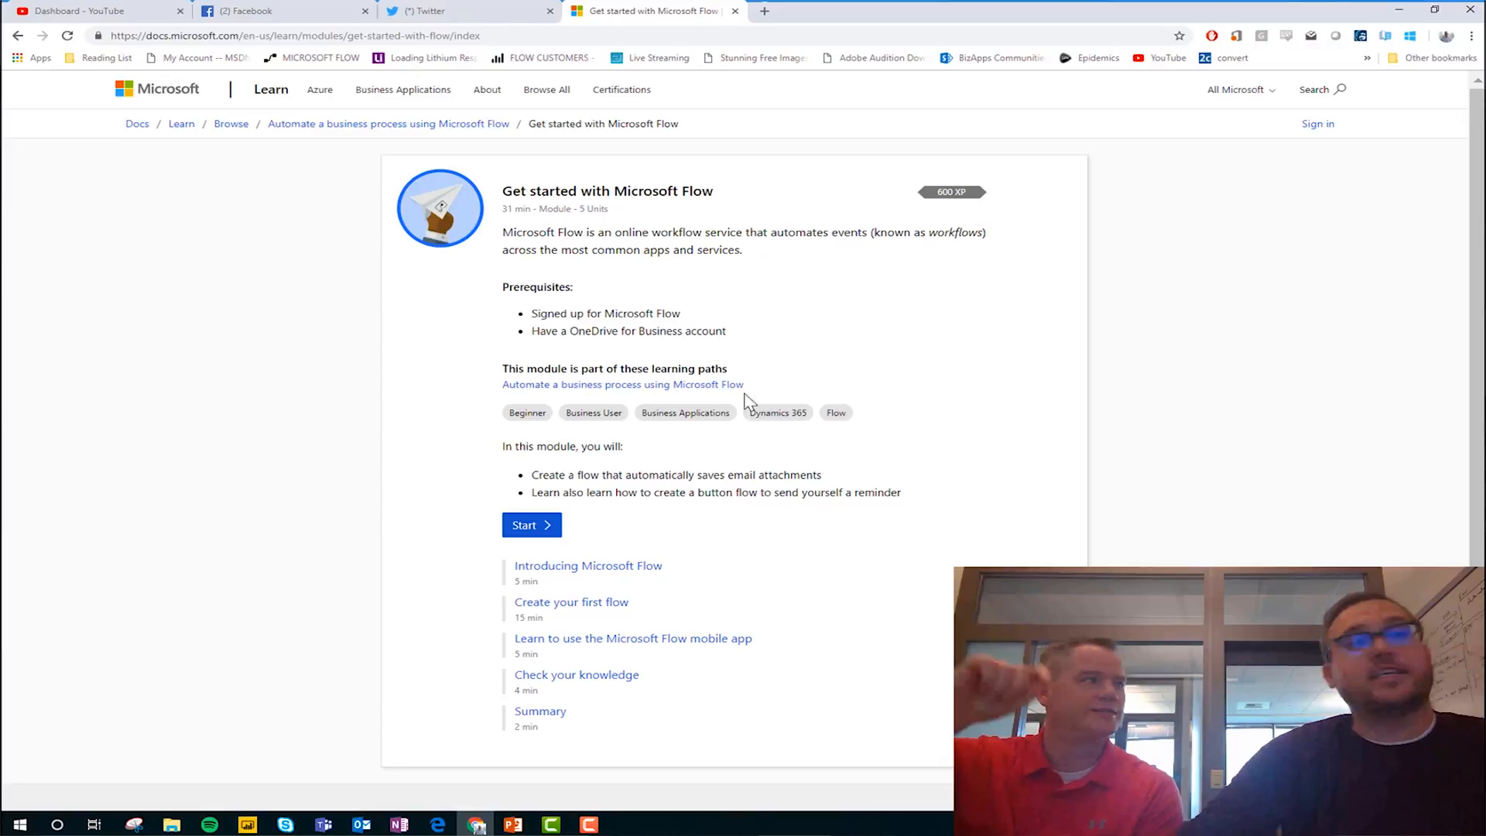
pyautogui.click(531, 525)
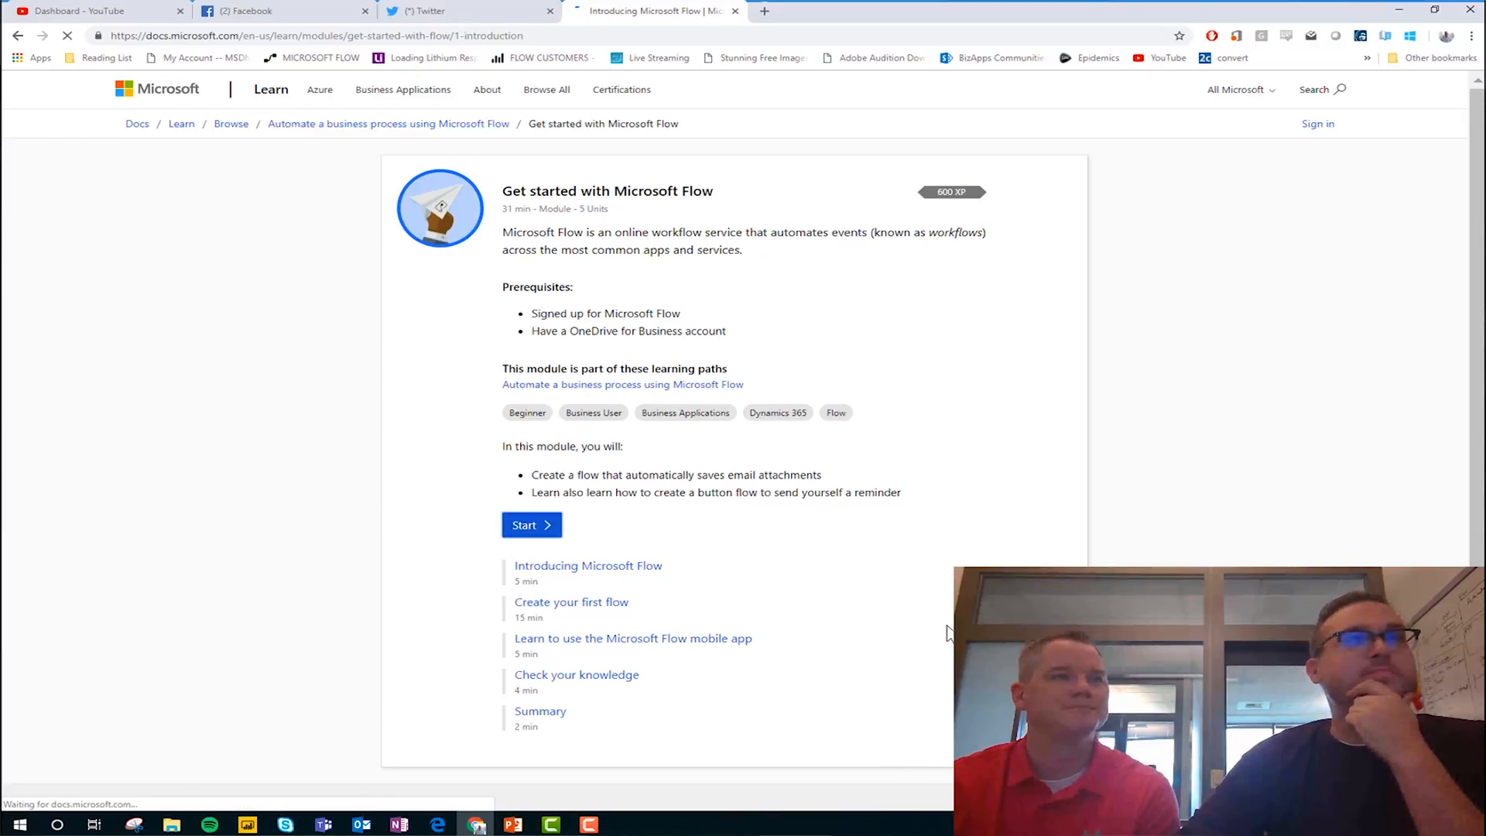
# Step: Read the Introducing Microsoft Flow unit down to 'What's next: Create your first flow'
pyautogui.click(527, 525)
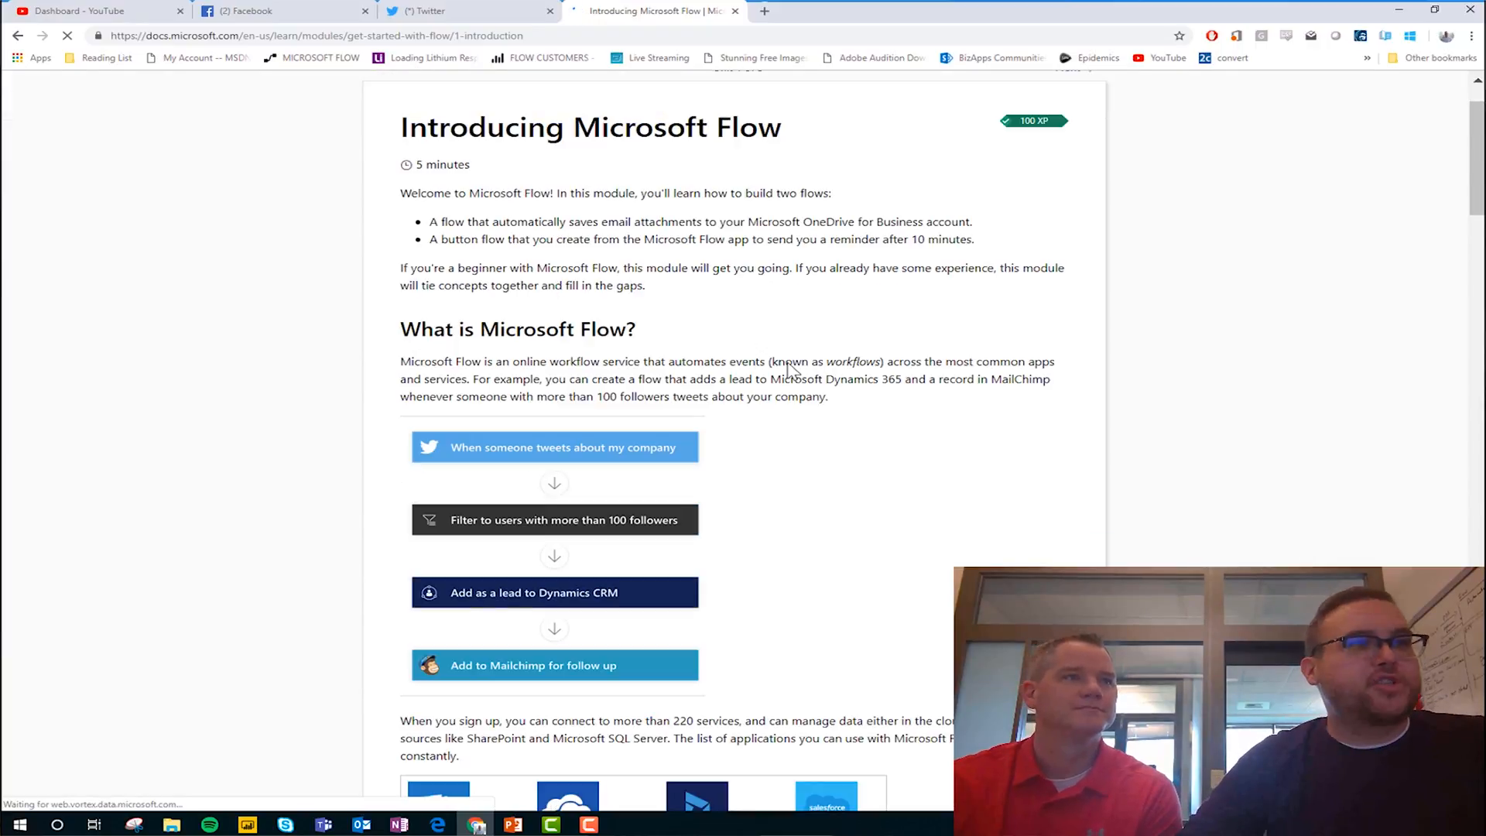
pyautogui.scroll(-3)
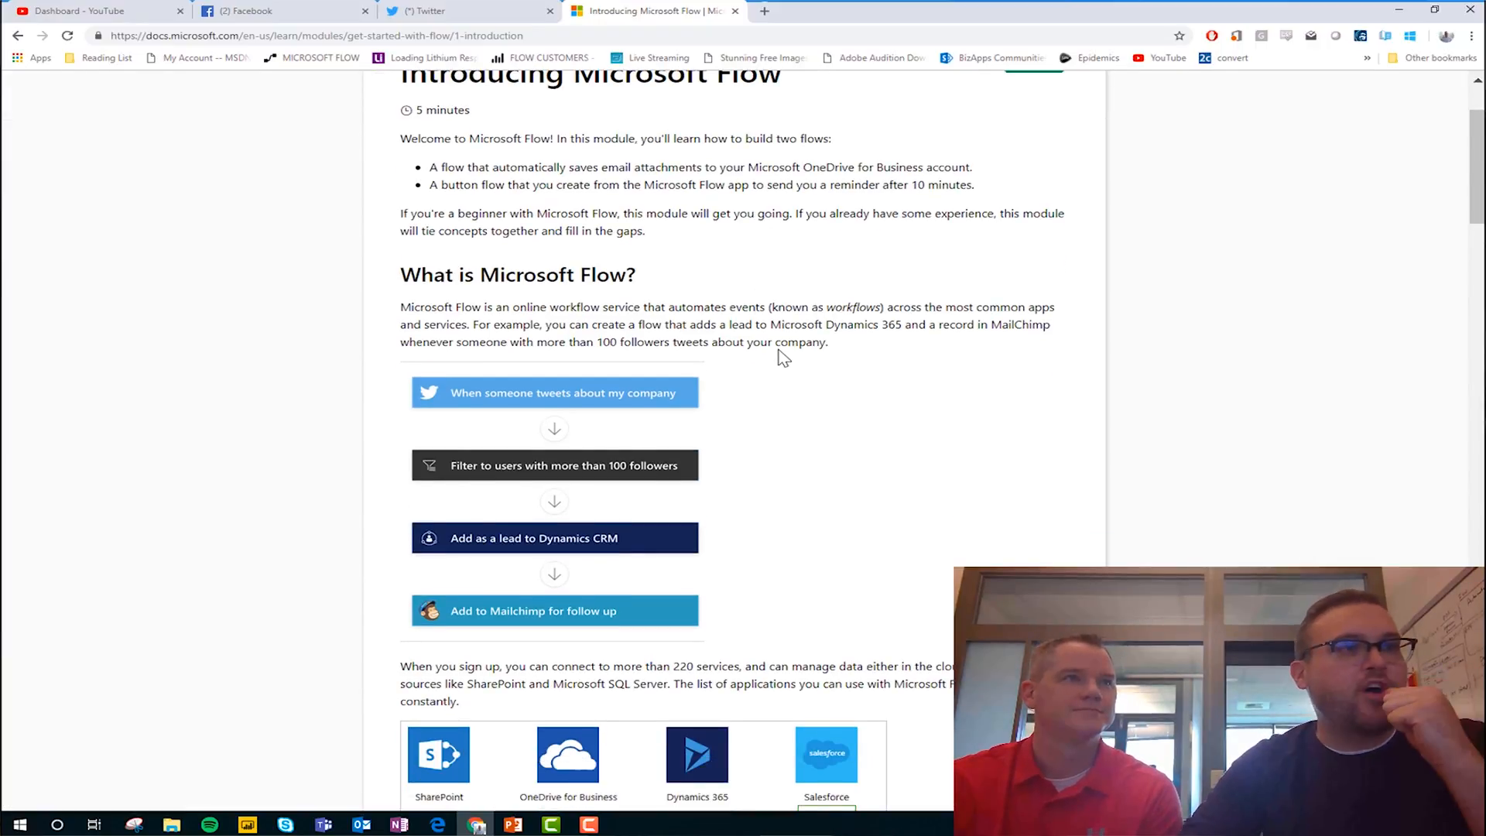
pyautogui.scroll(-3)
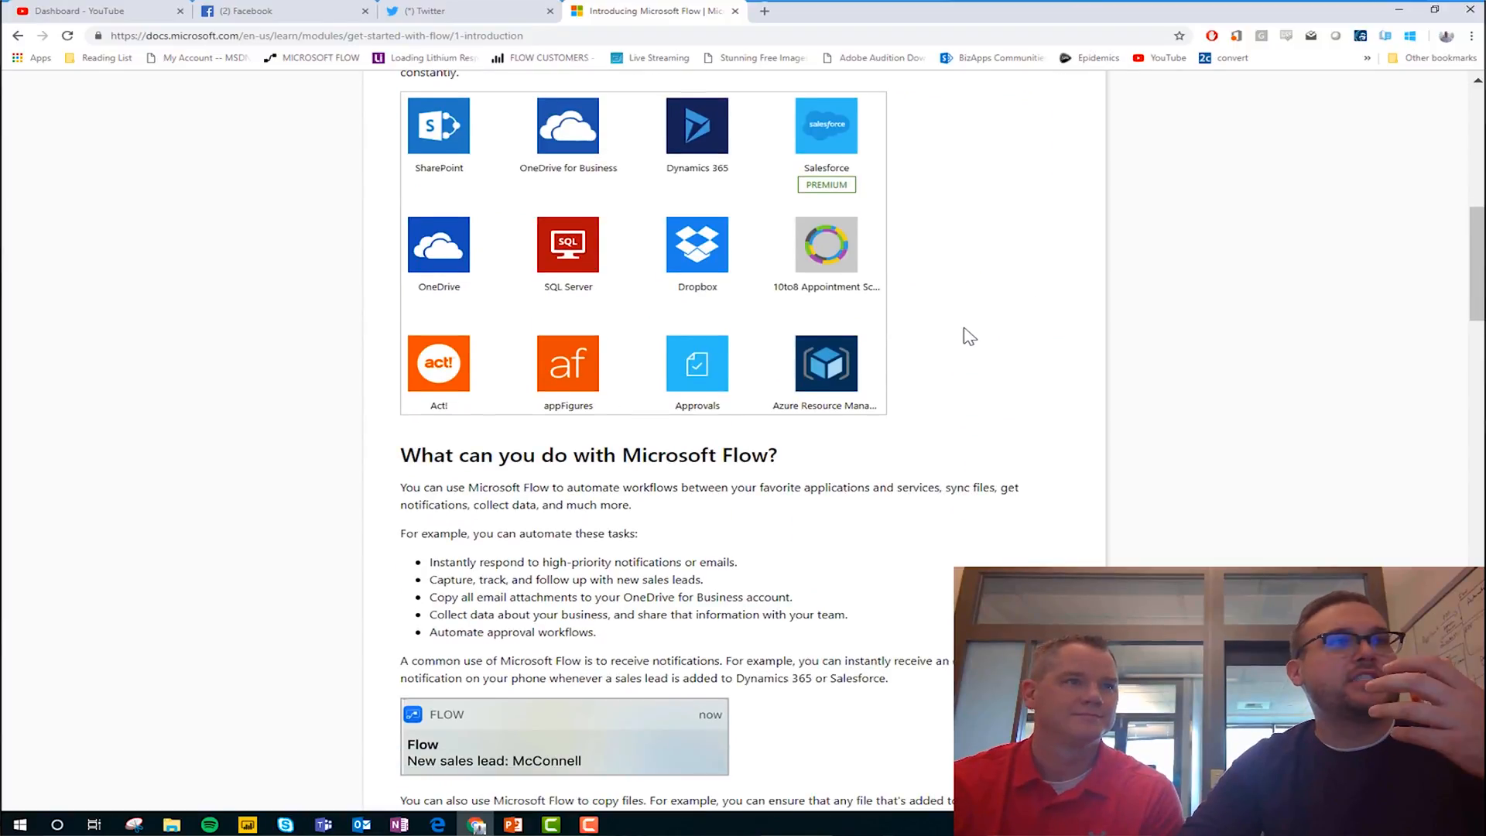
pyautogui.scroll(-3)
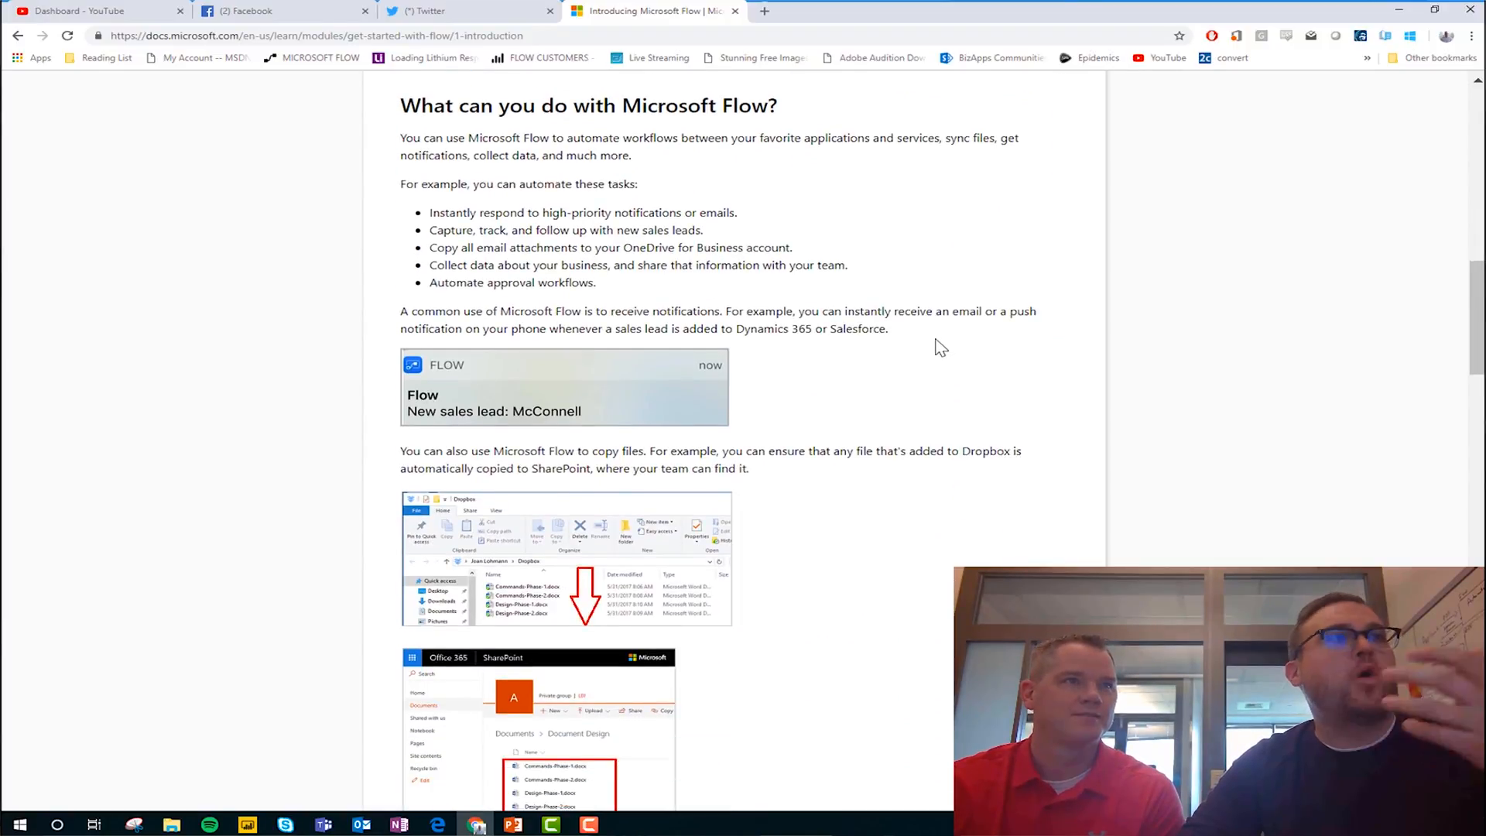
pyautogui.scroll(-3)
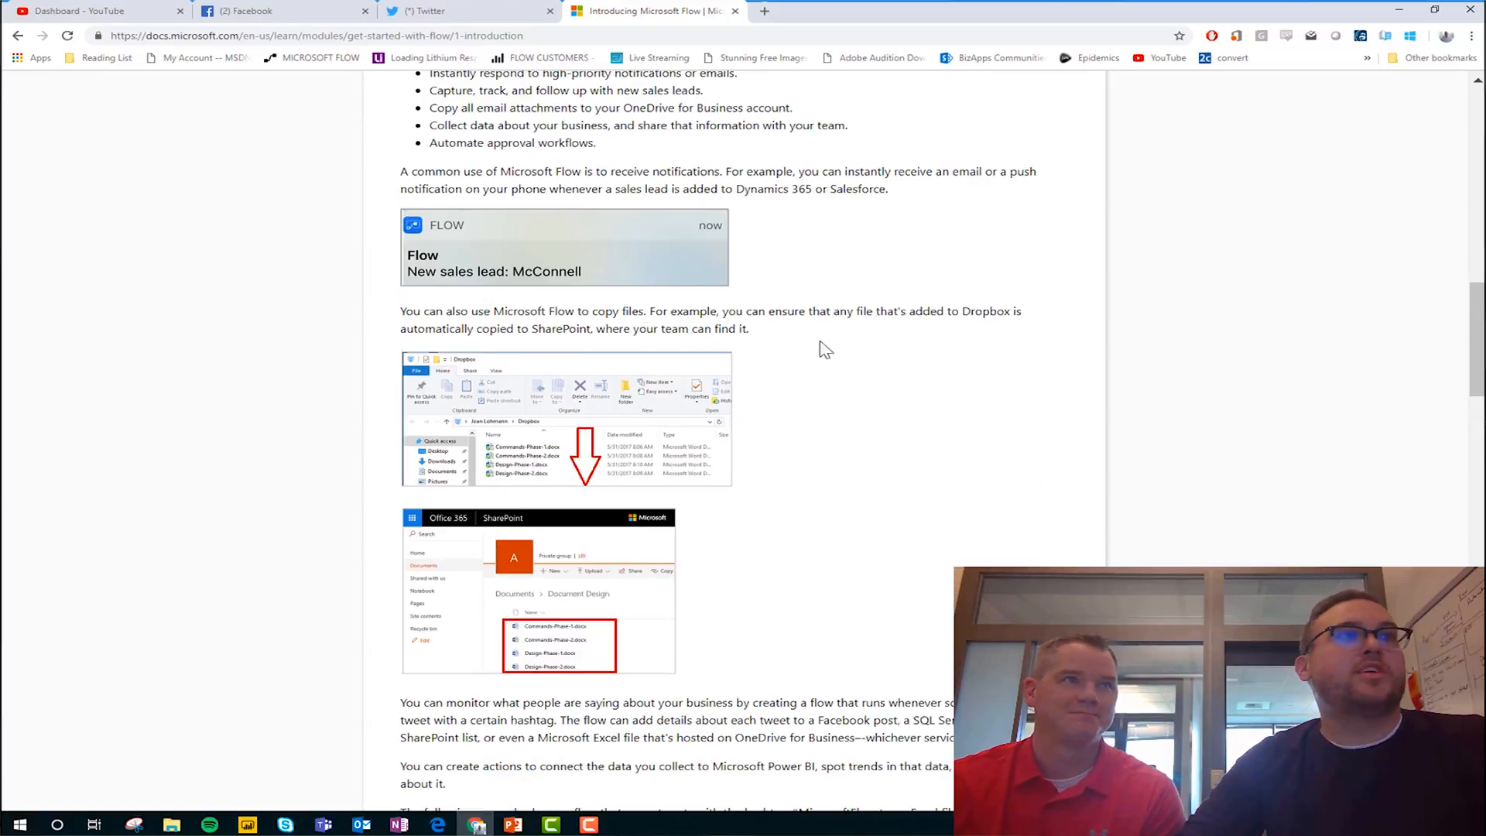
pyautogui.scroll(-3)
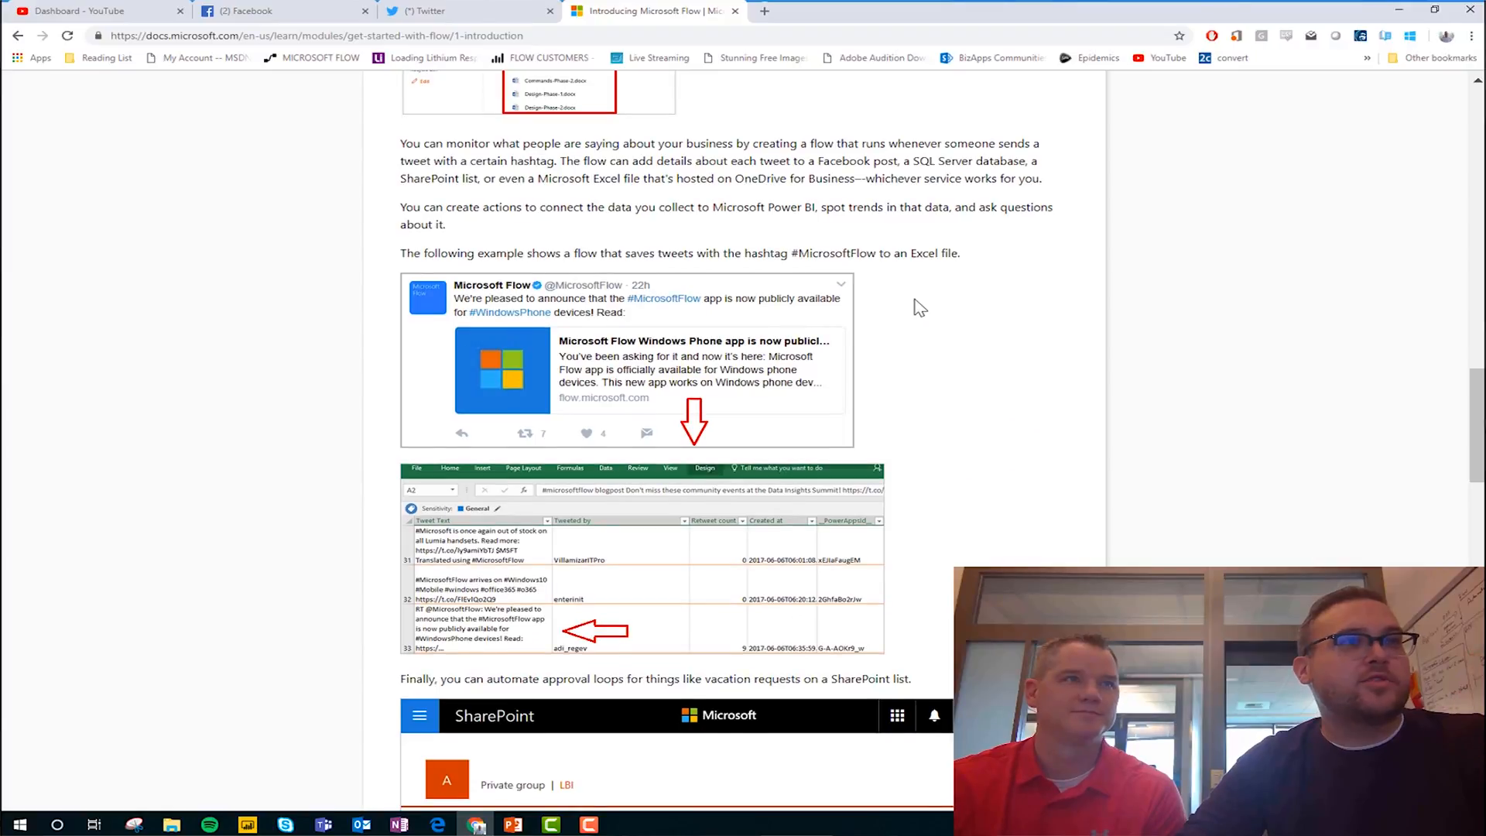
pyautogui.scroll(-3)
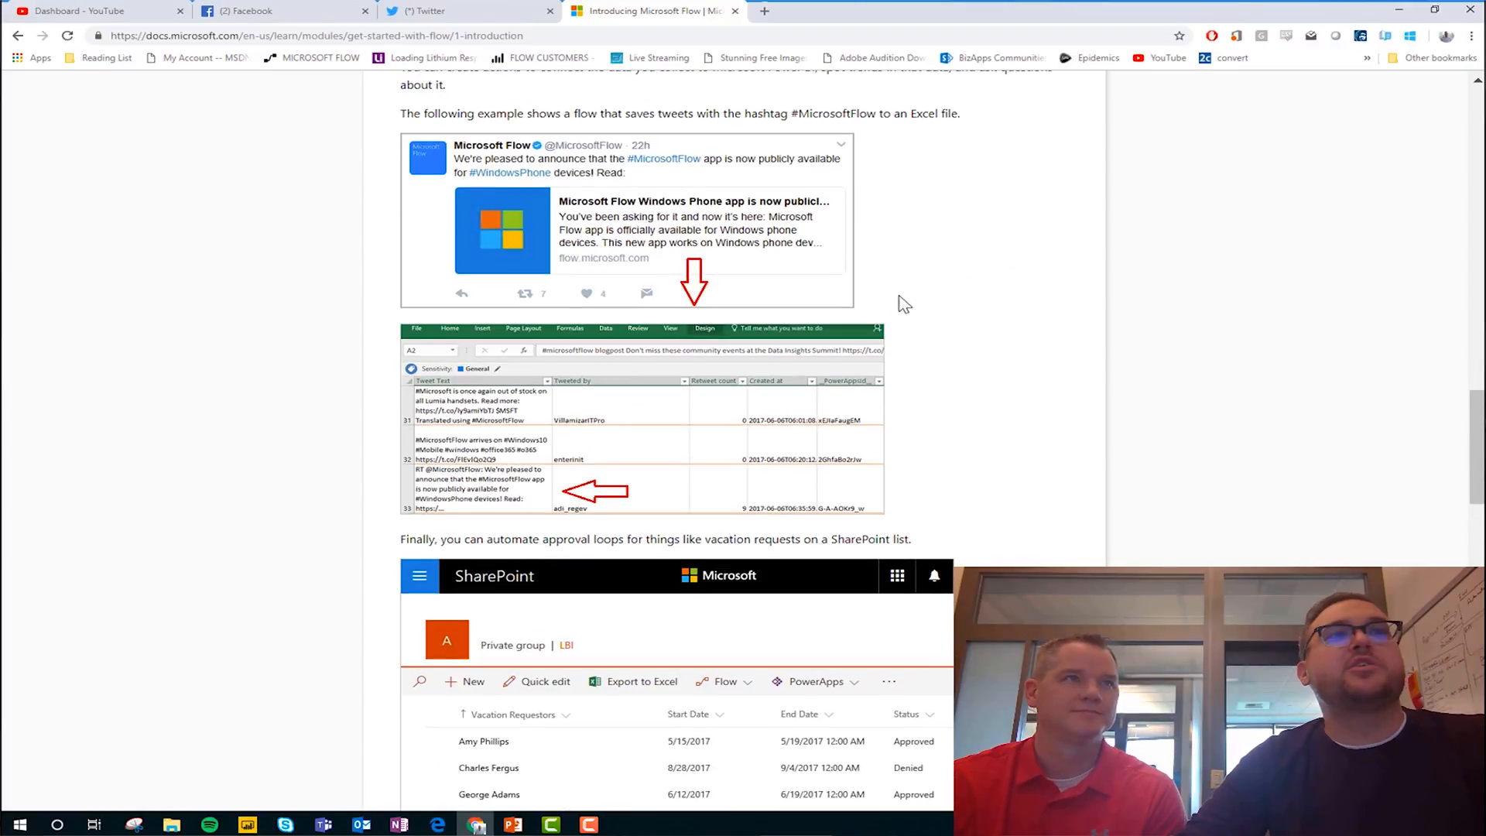
pyautogui.moveTo(884, 471)
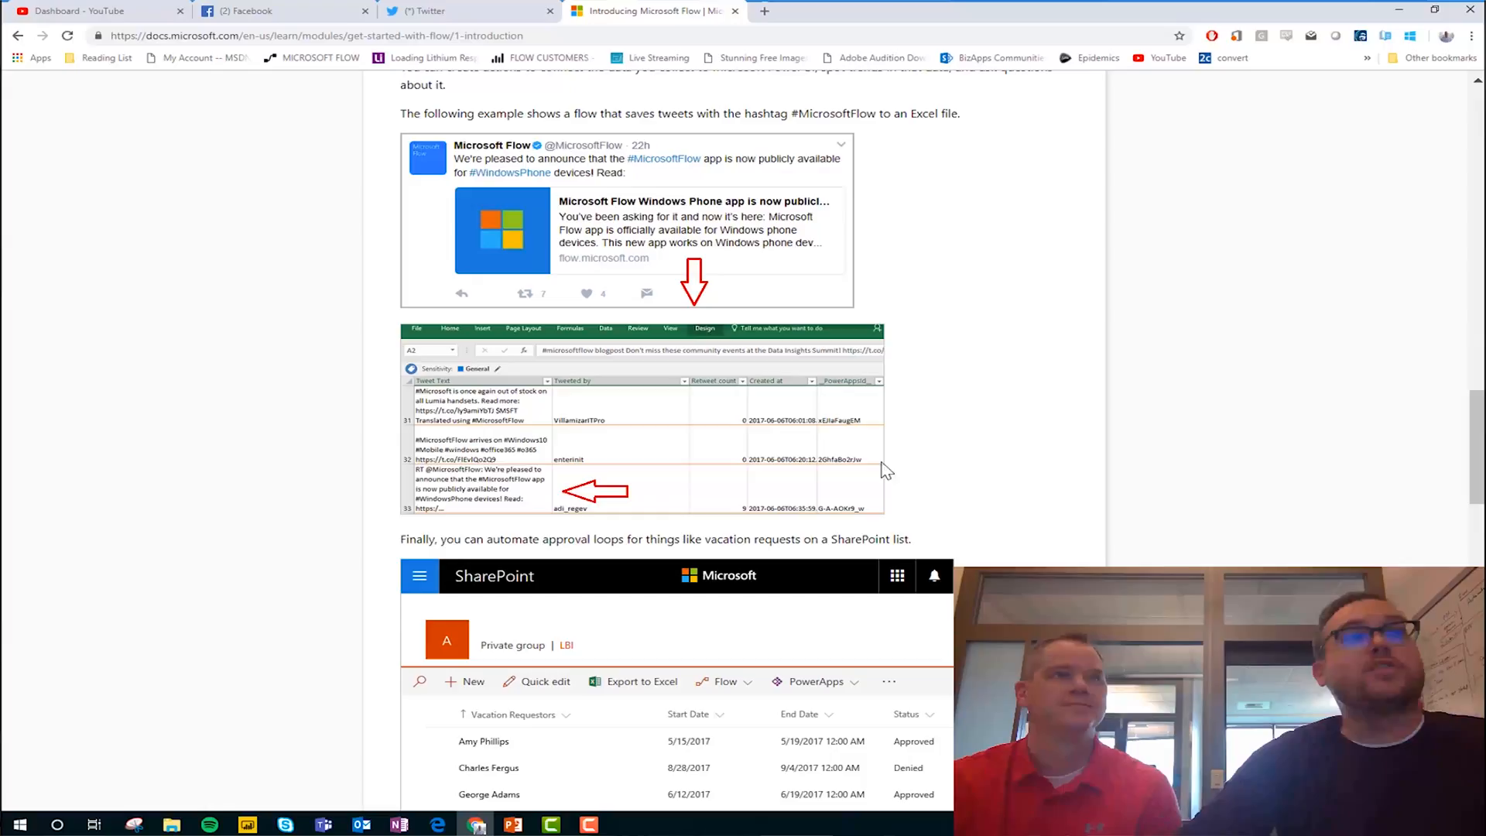
pyautogui.scroll(-3)
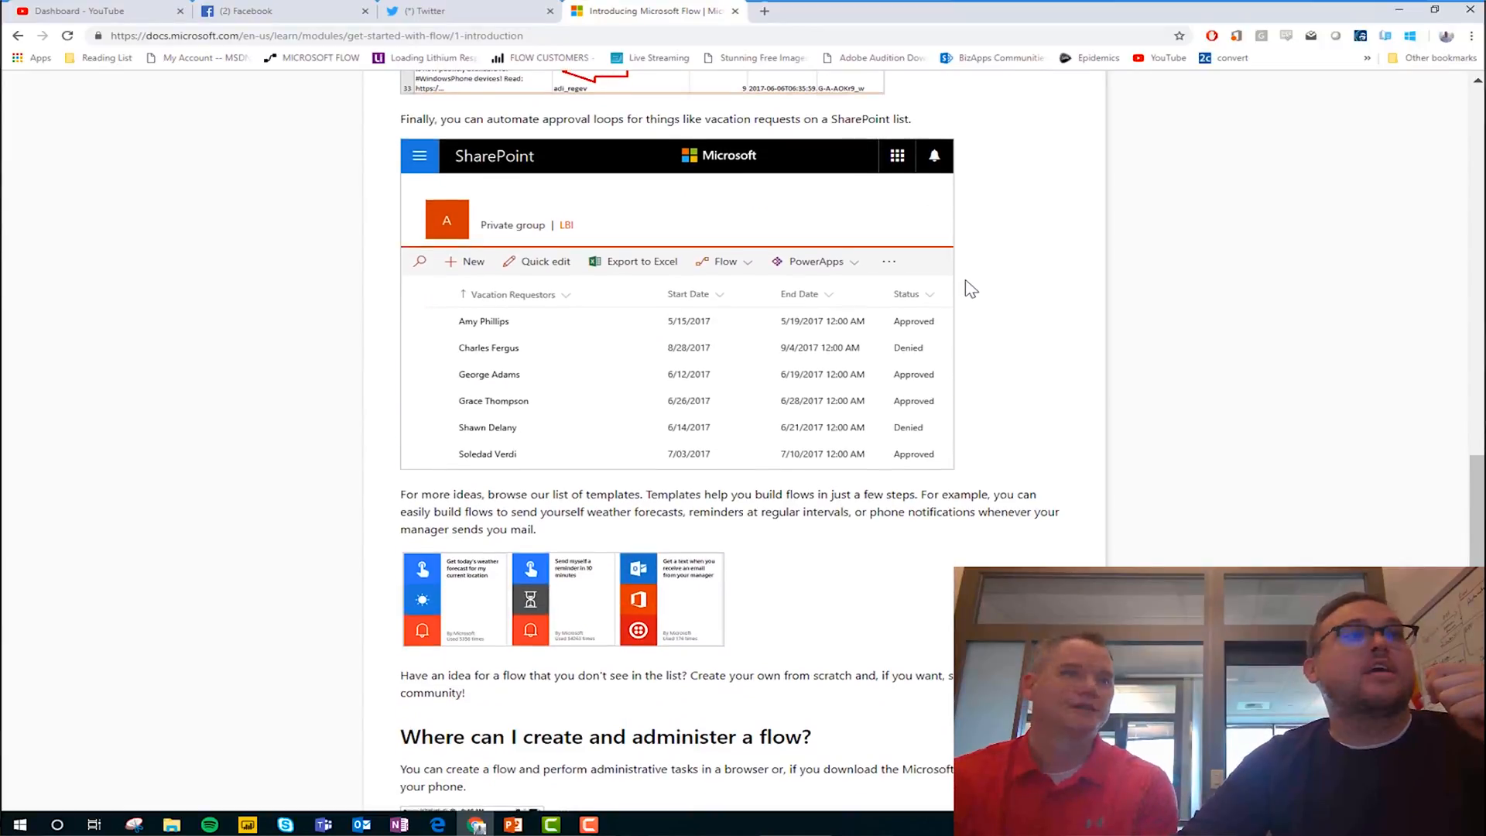
pyautogui.scroll(-3)
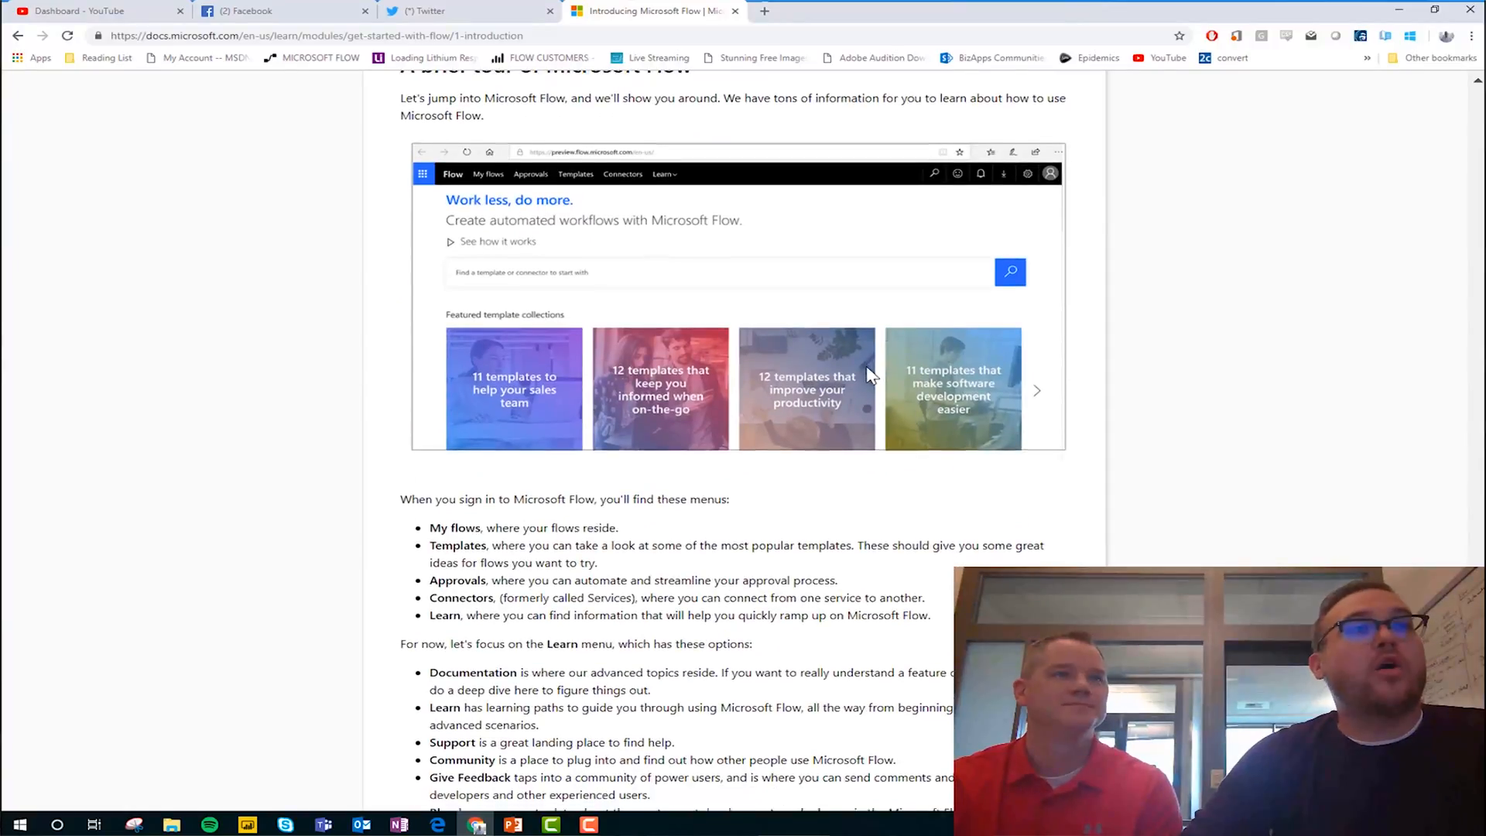
pyautogui.scroll(-3)
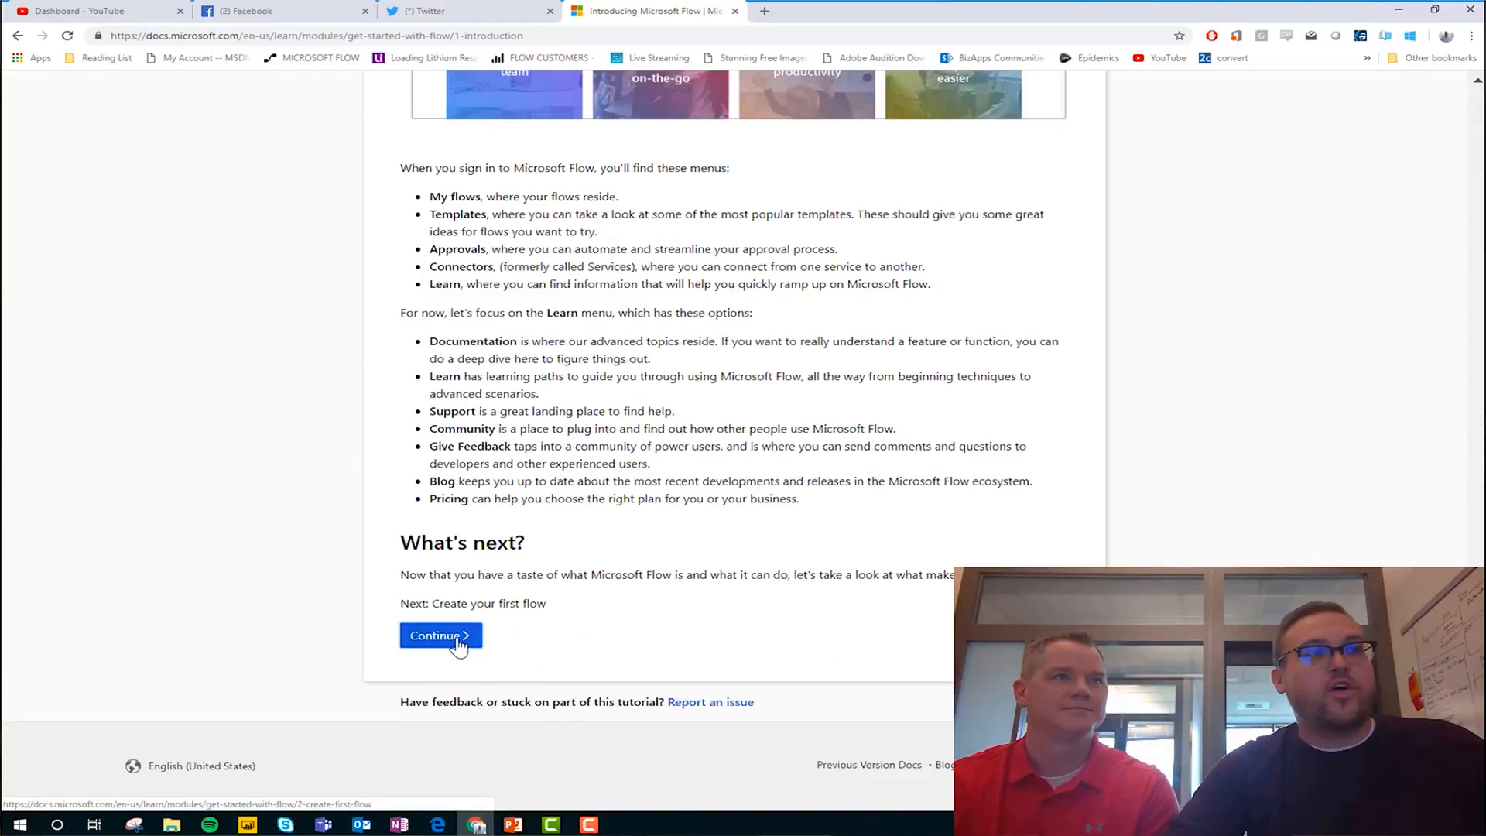
pyautogui.click(434, 635)
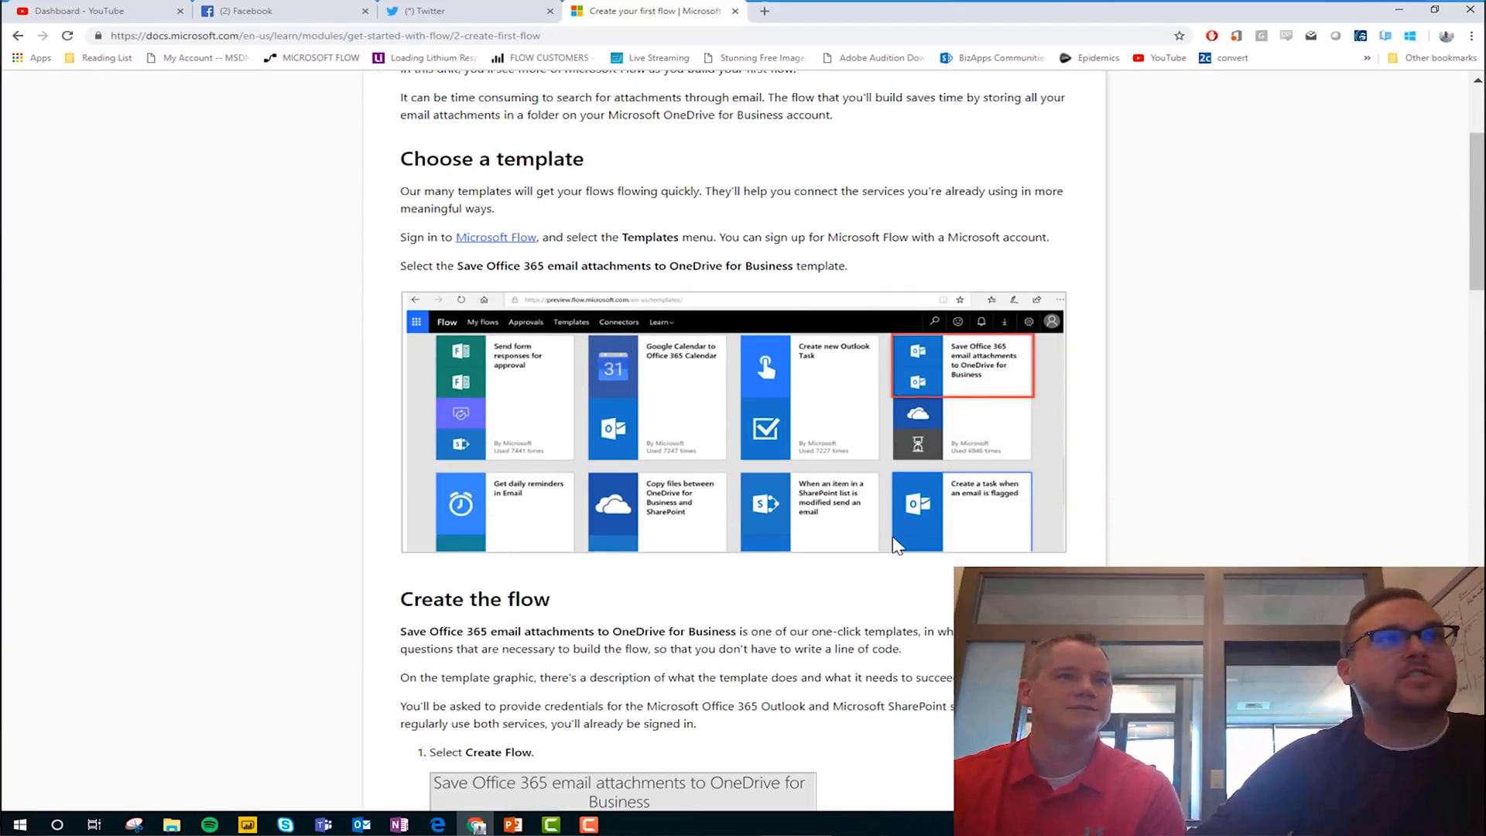
pyautogui.scroll(-3)
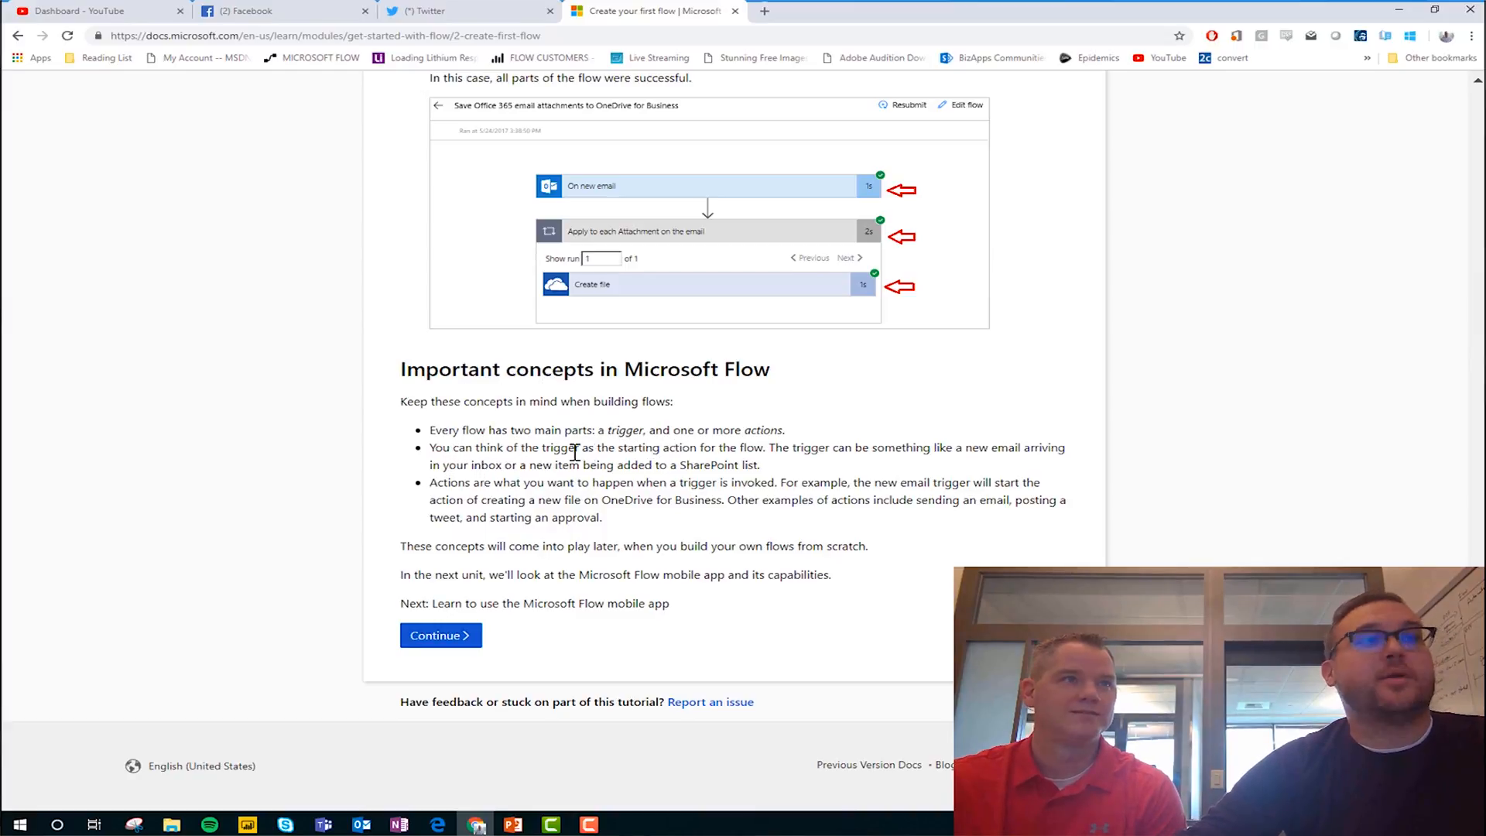
pyautogui.moveTo(503, 642)
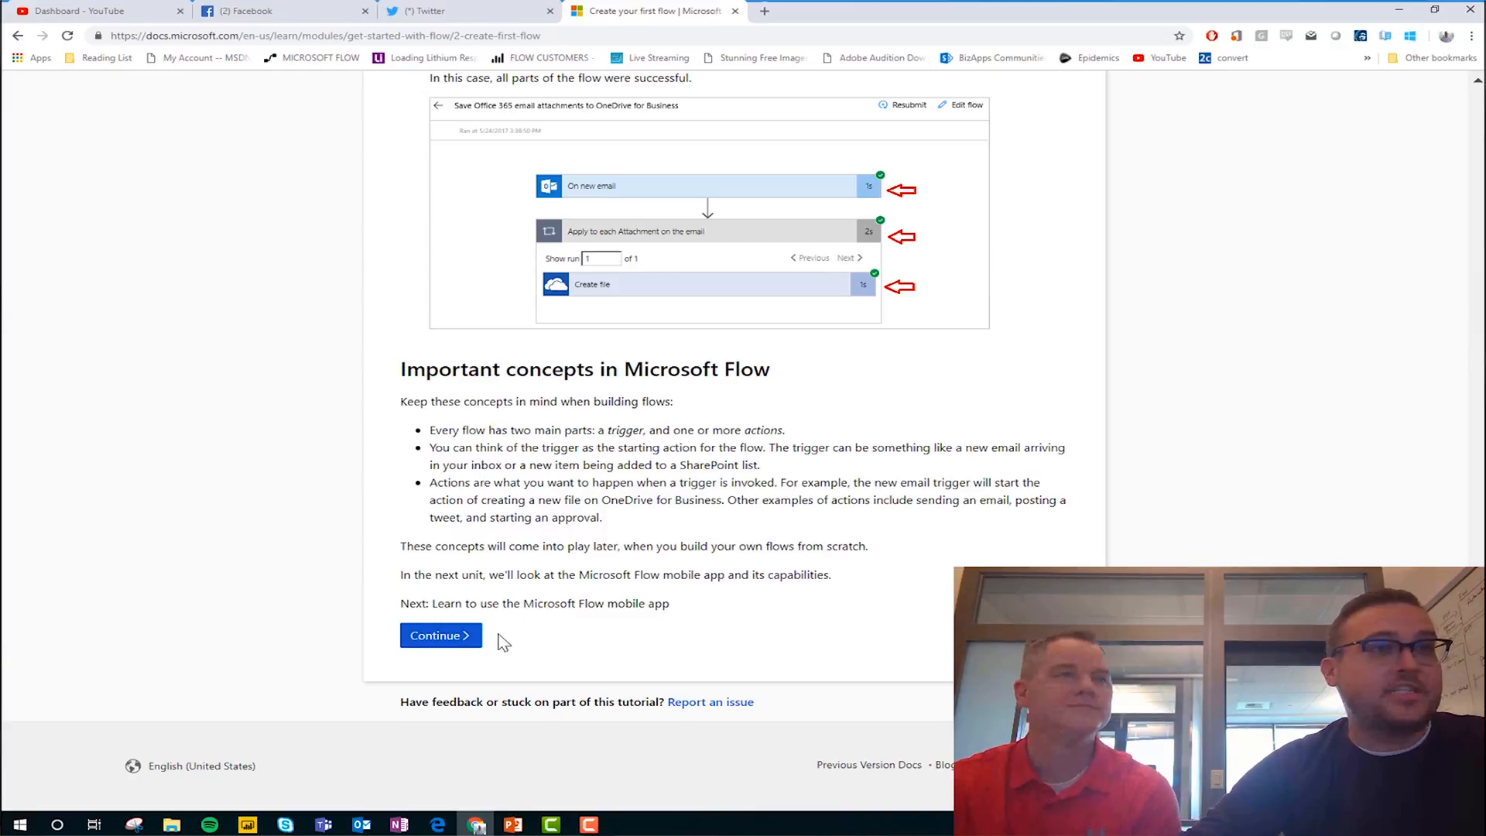
# Step: Continue to the Microsoft Flow mobile app unit and read it through to 'Next: Check your knowledge'
pyautogui.click(439, 635)
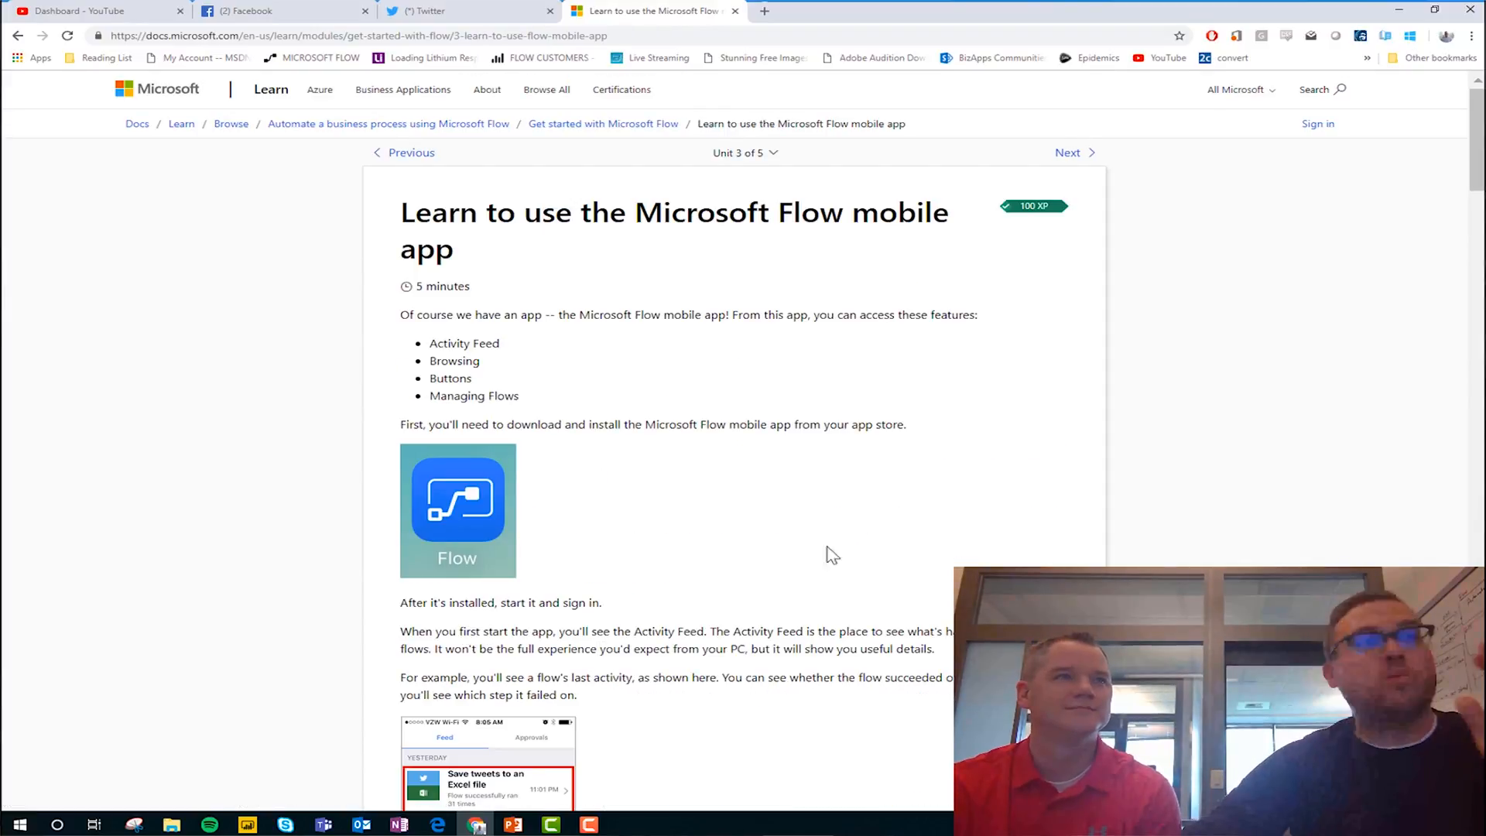
pyautogui.scroll(-3)
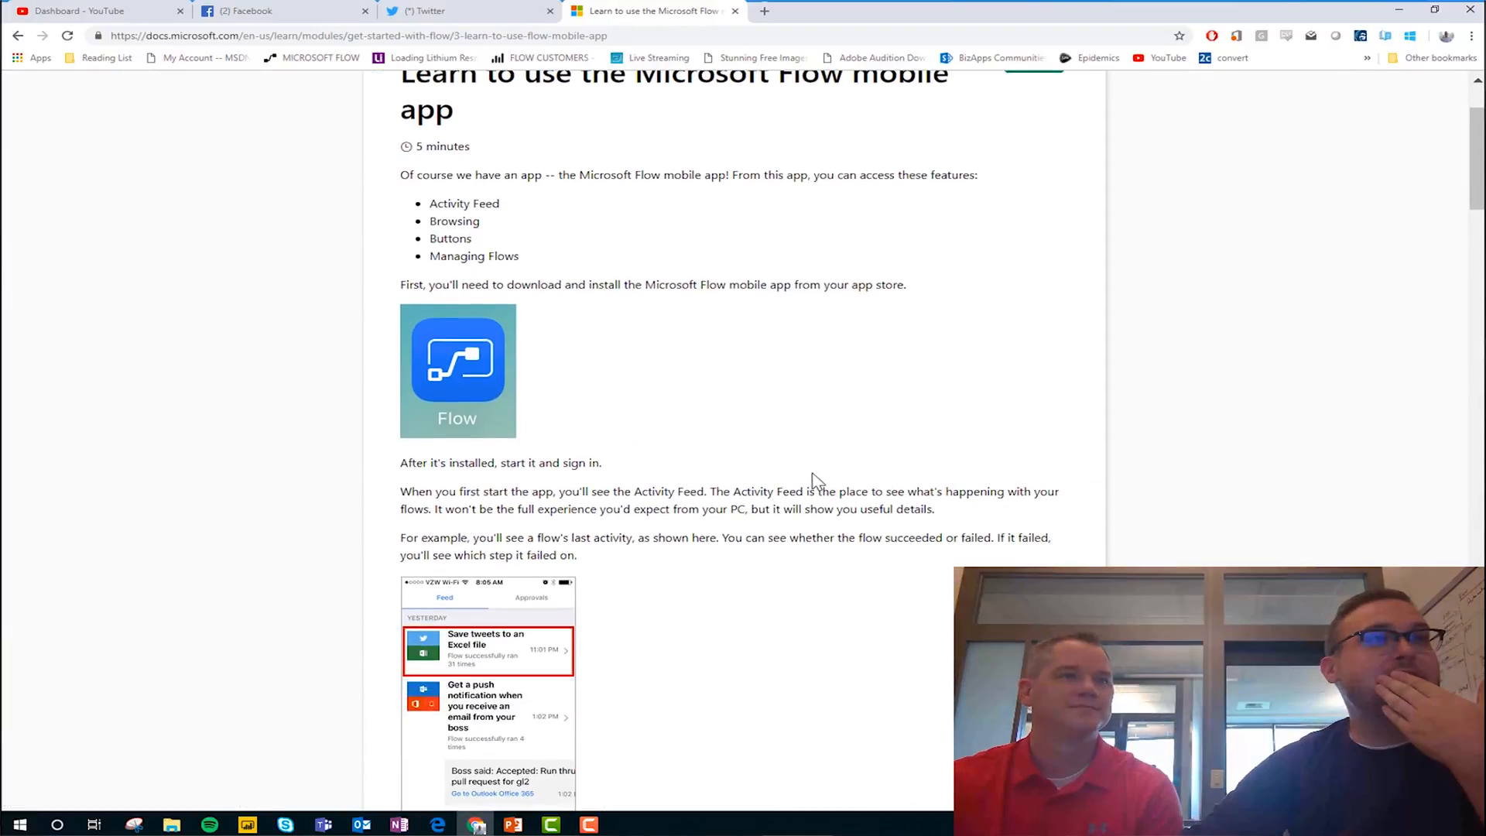
pyautogui.scroll(-3)
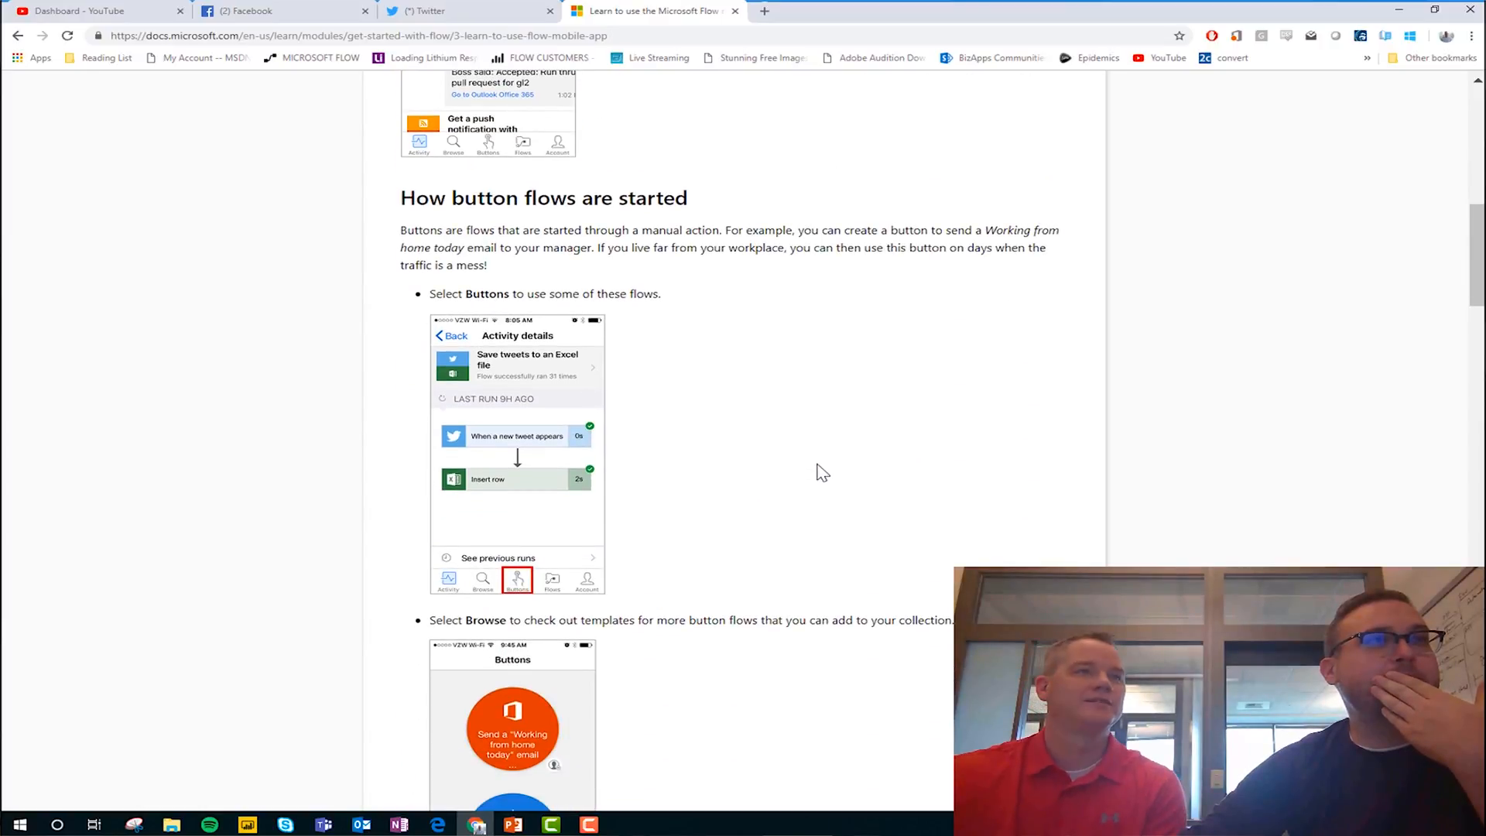
pyautogui.scroll(-3)
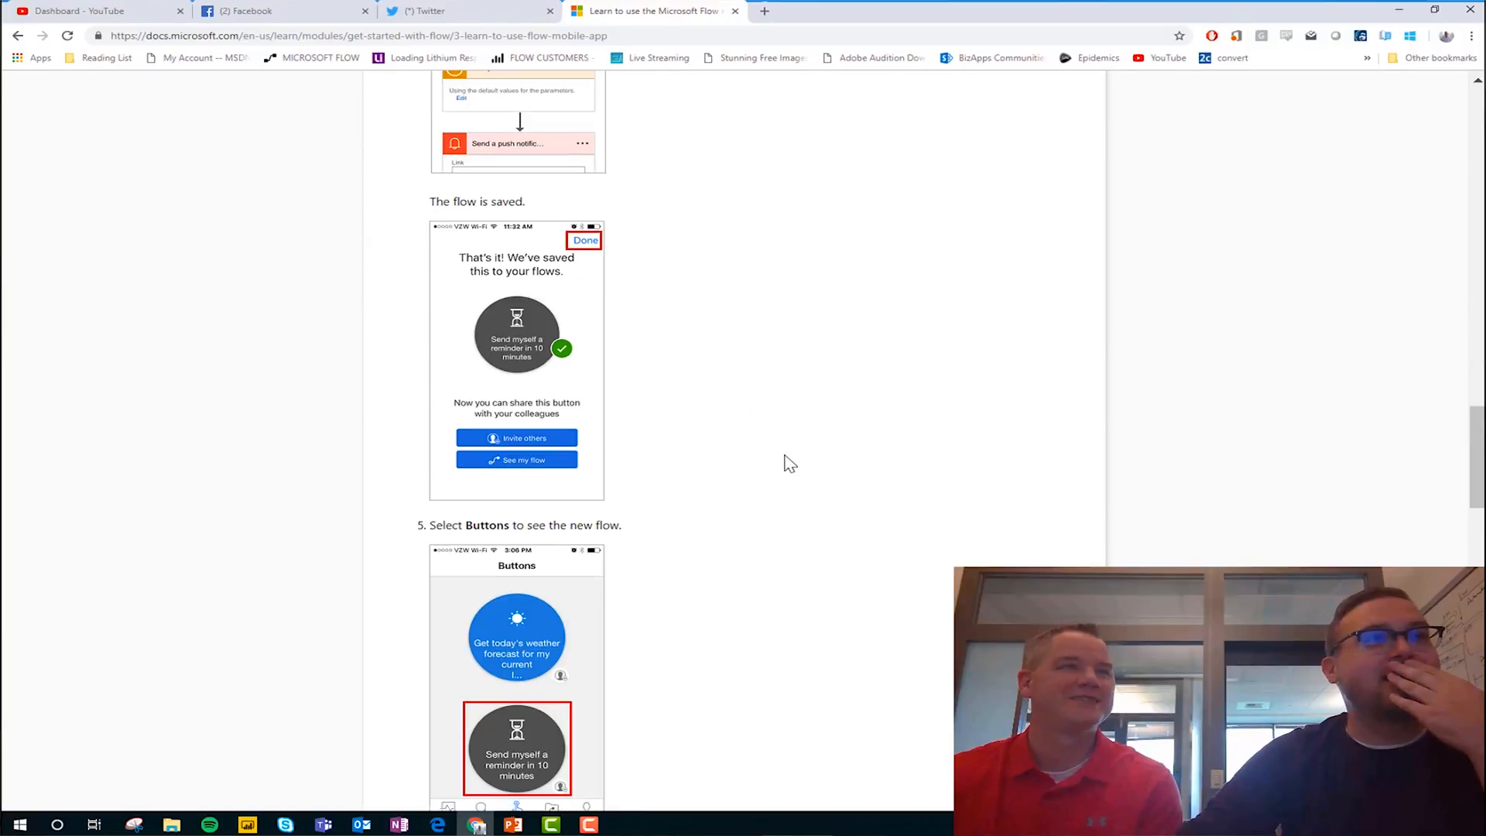
pyautogui.scroll(-3)
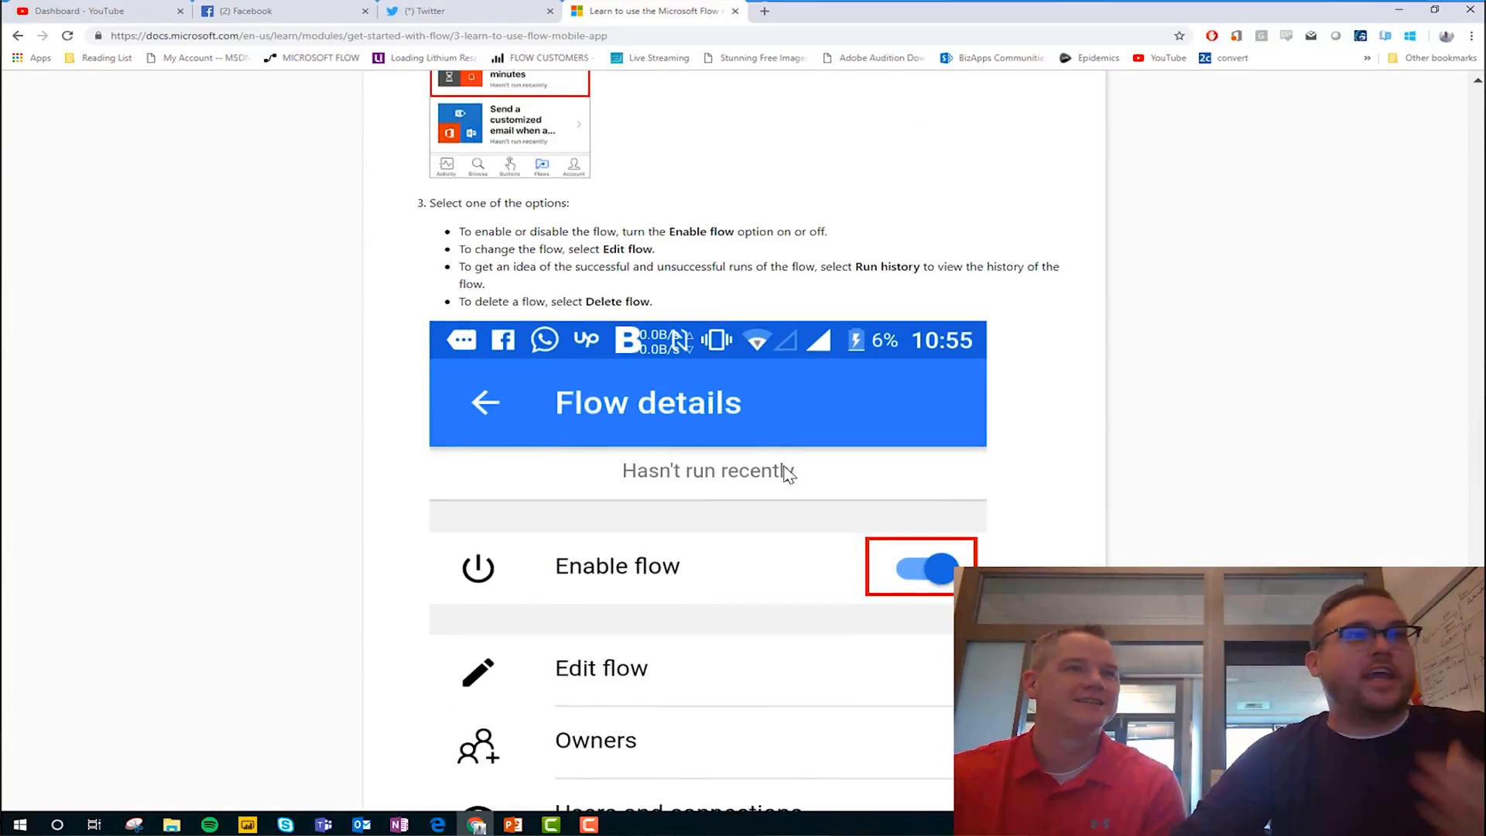
pyautogui.scroll(-3)
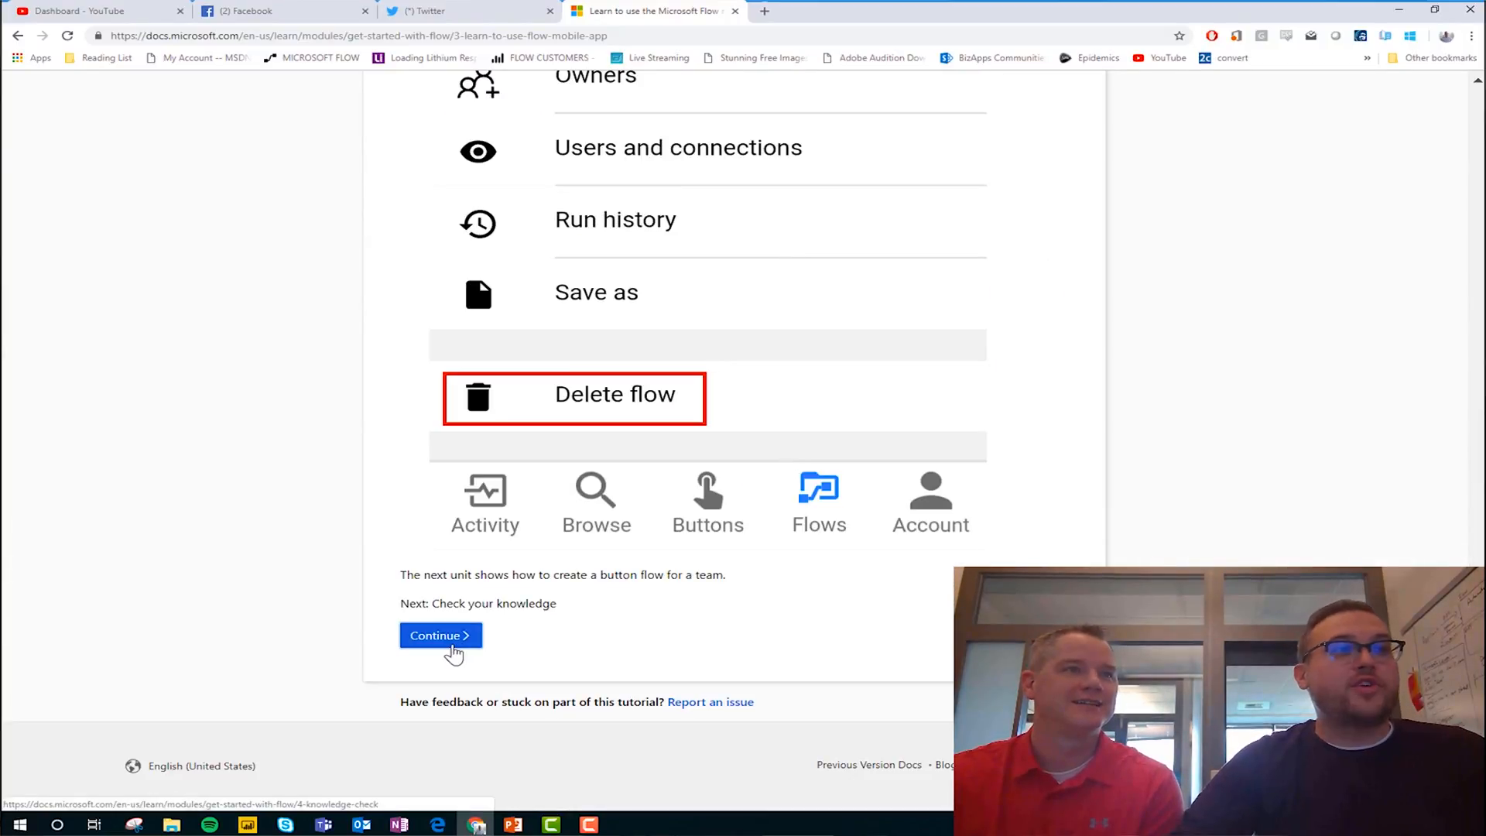
# Step: Answer 'On the Flow website and in the Flow app' and 'All of the above', then submit
pyautogui.click(440, 634)
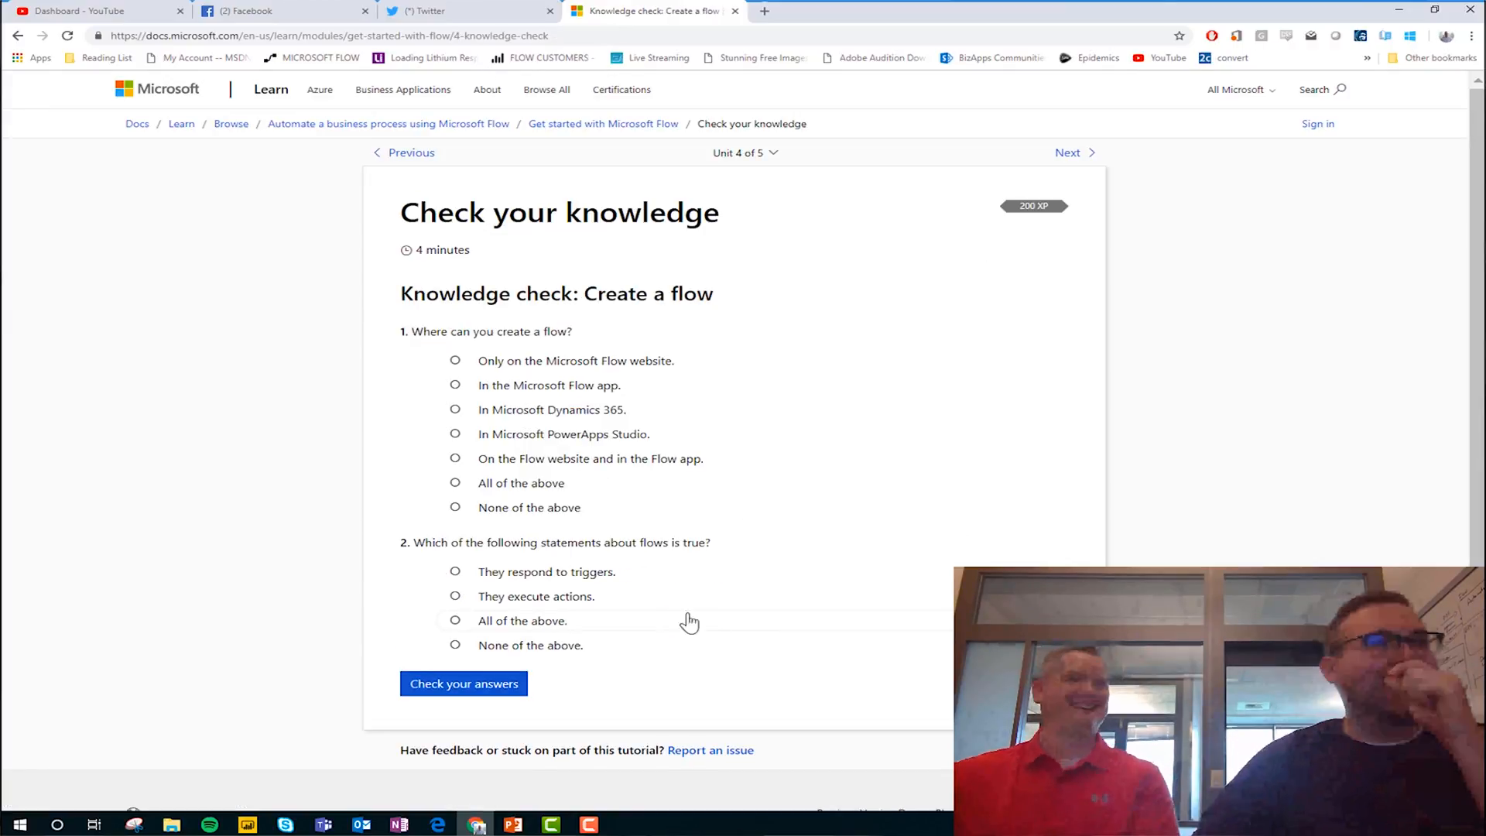
pyautogui.moveTo(549, 372)
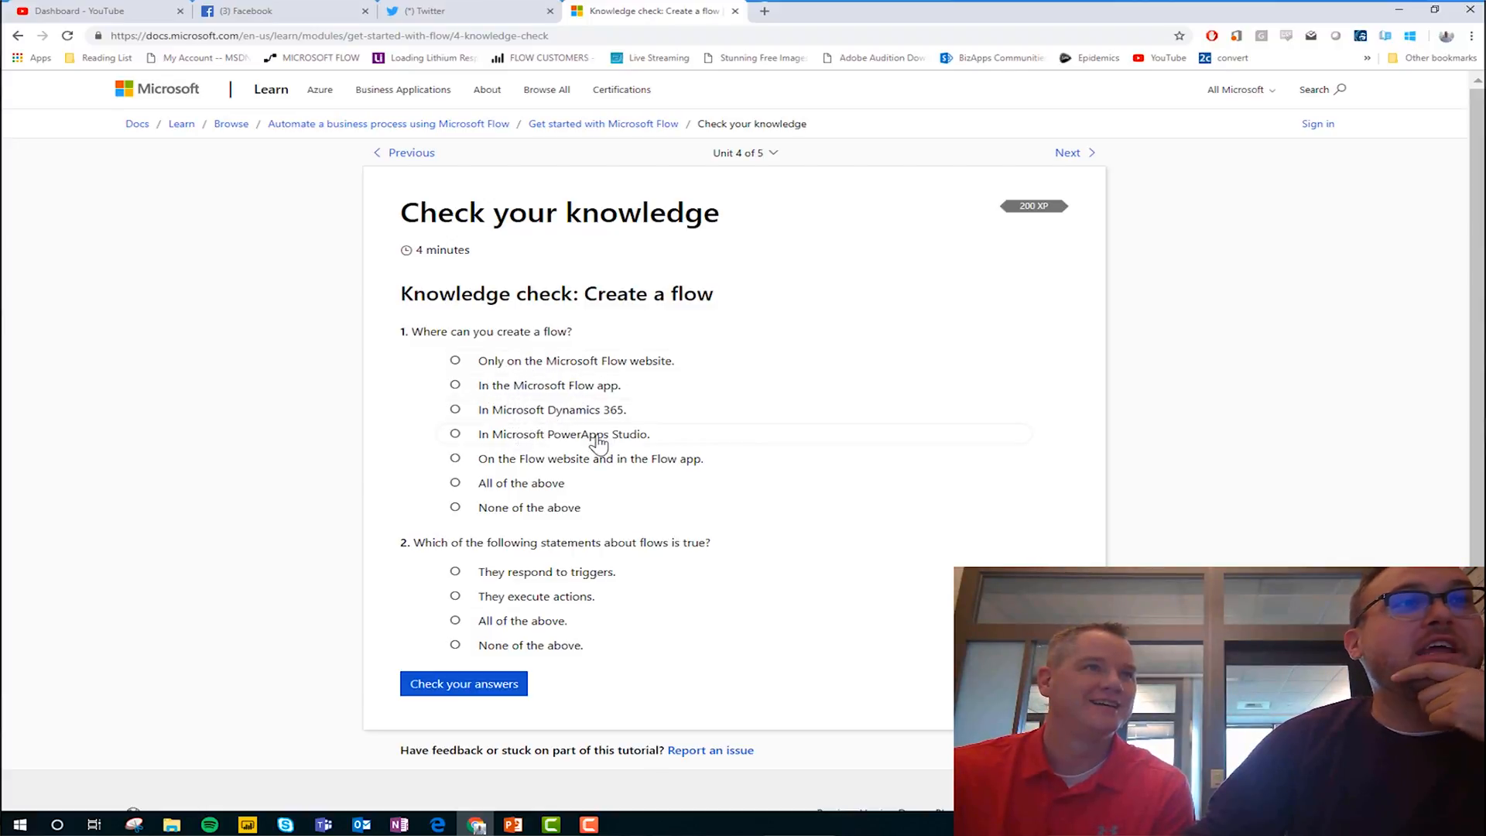
pyautogui.moveTo(511, 471)
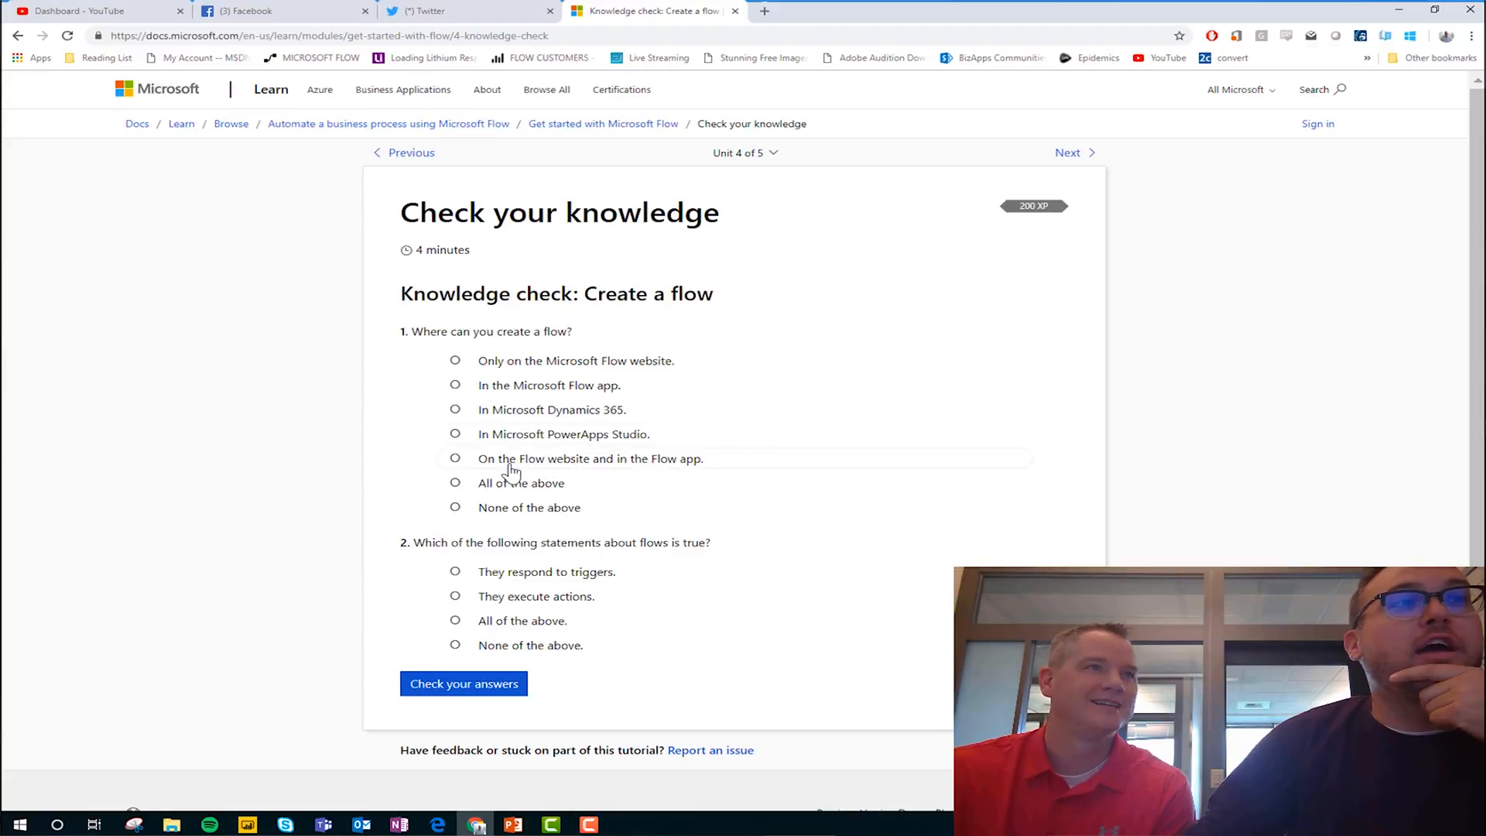
pyautogui.moveTo(535, 493)
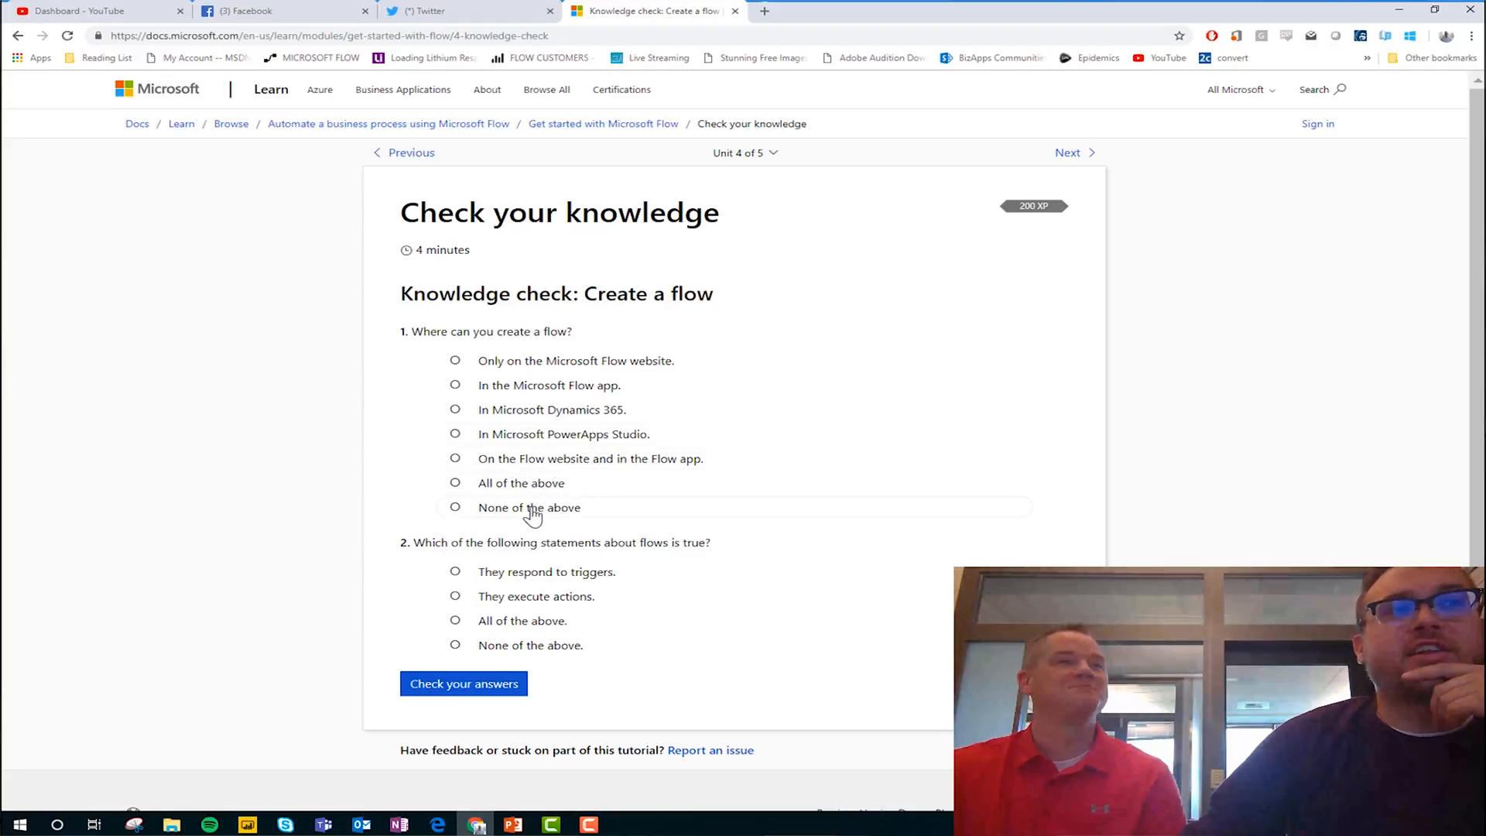
pyautogui.moveTo(591, 409)
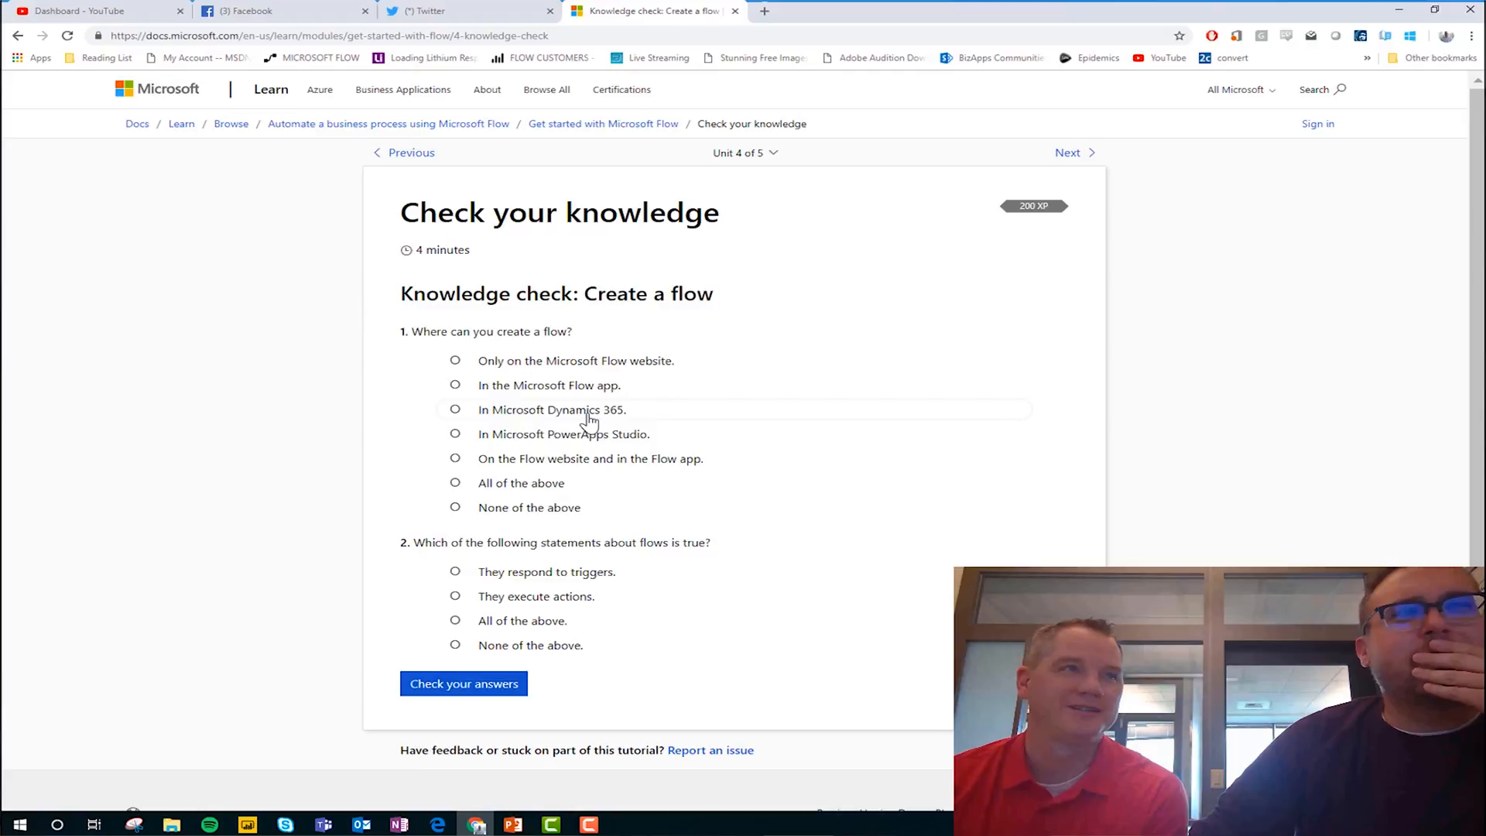
pyautogui.click(455, 457)
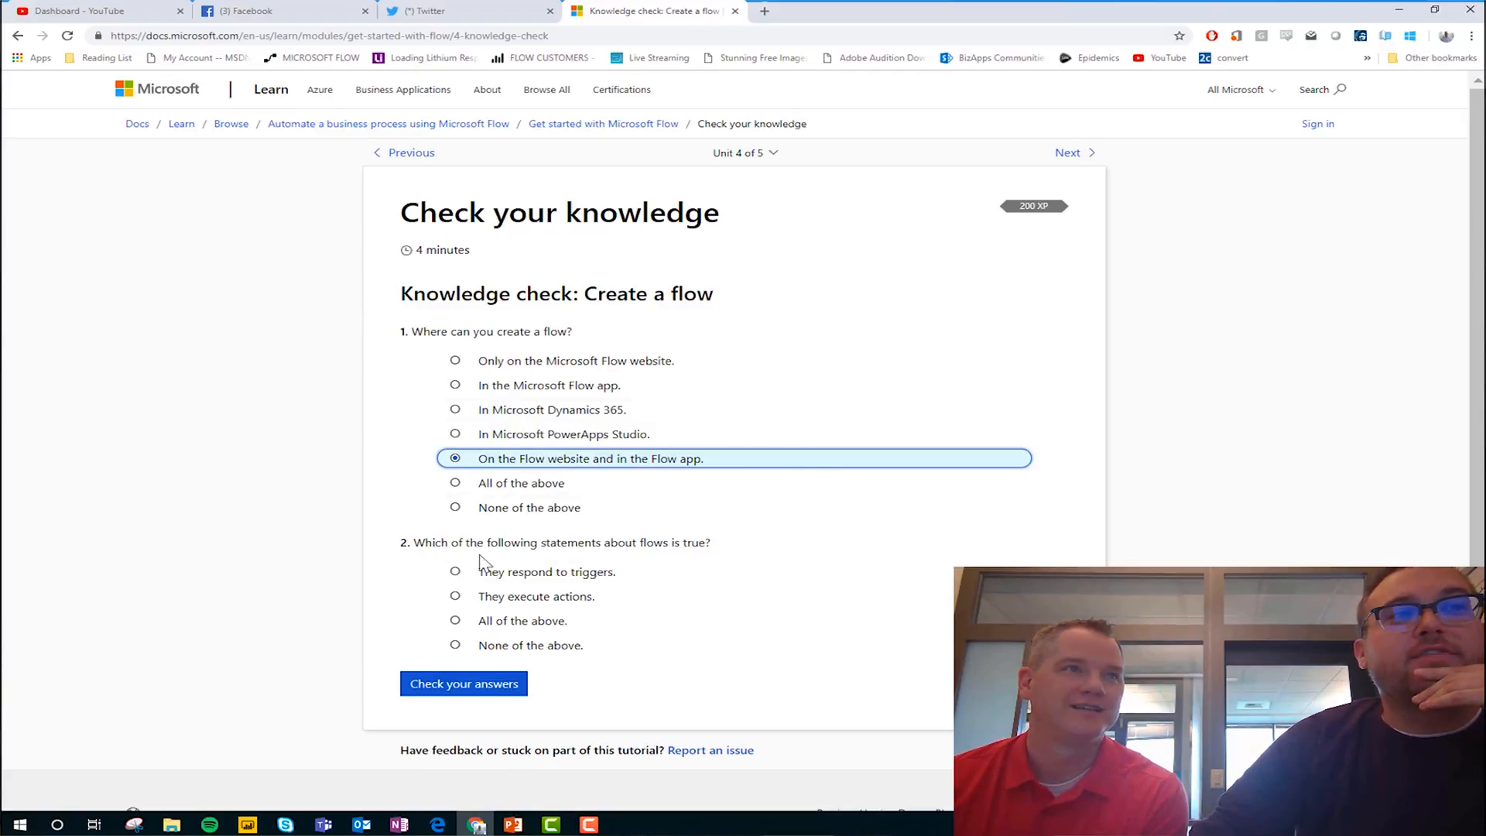
pyautogui.moveTo(666, 565)
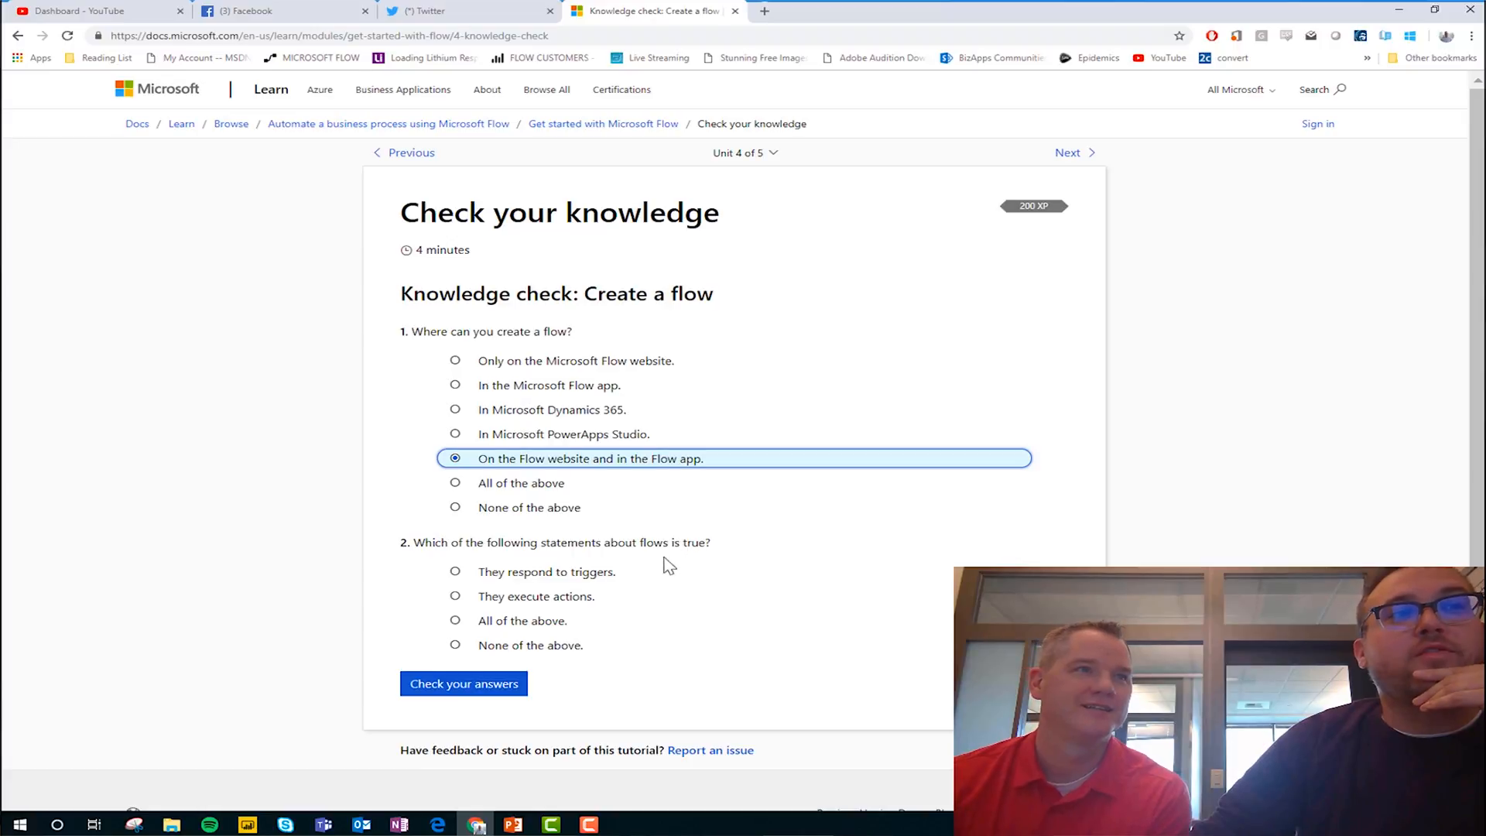
pyautogui.moveTo(544, 602)
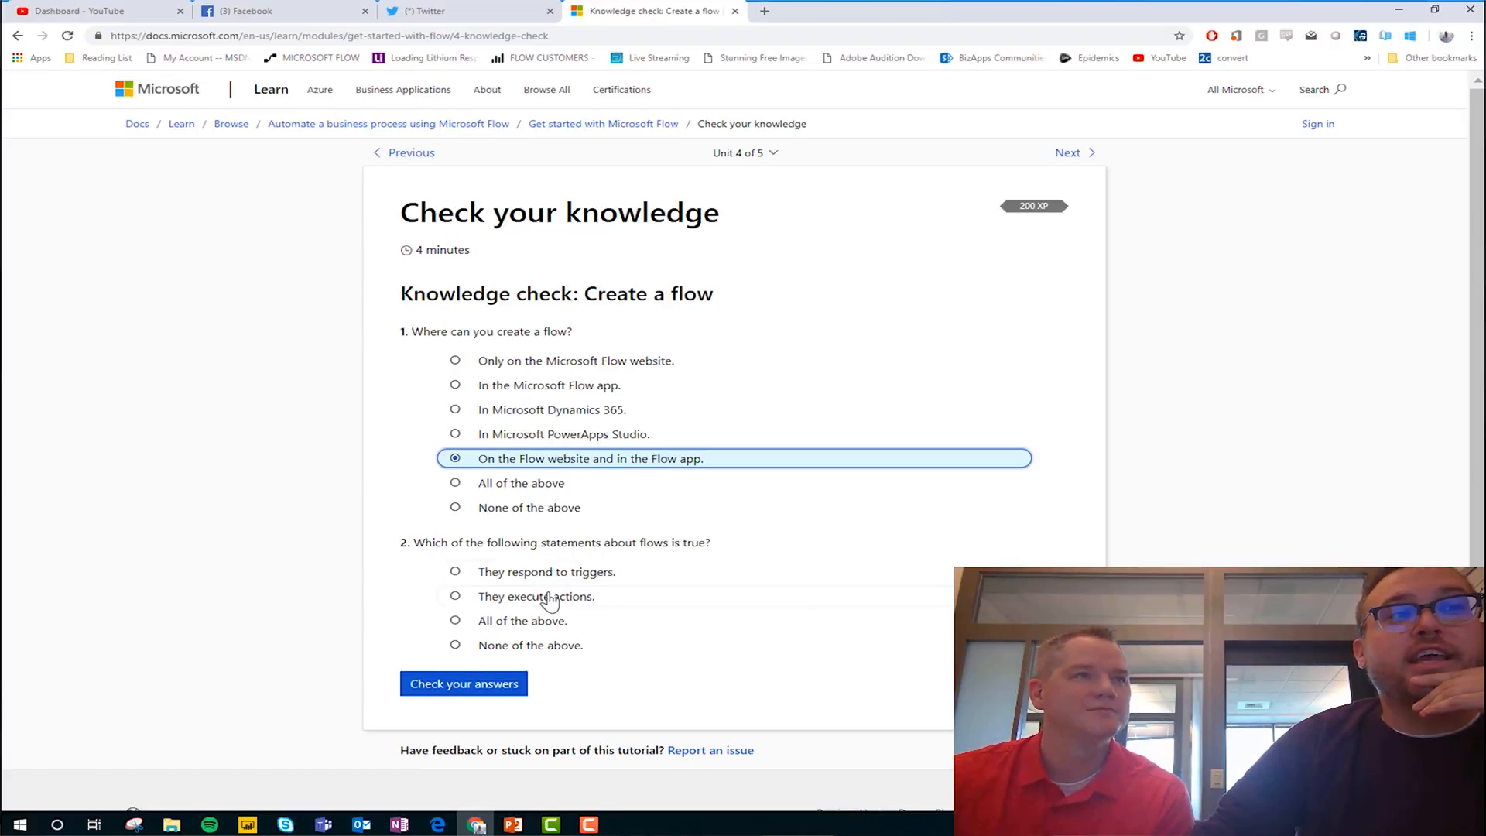
pyautogui.click(454, 620)
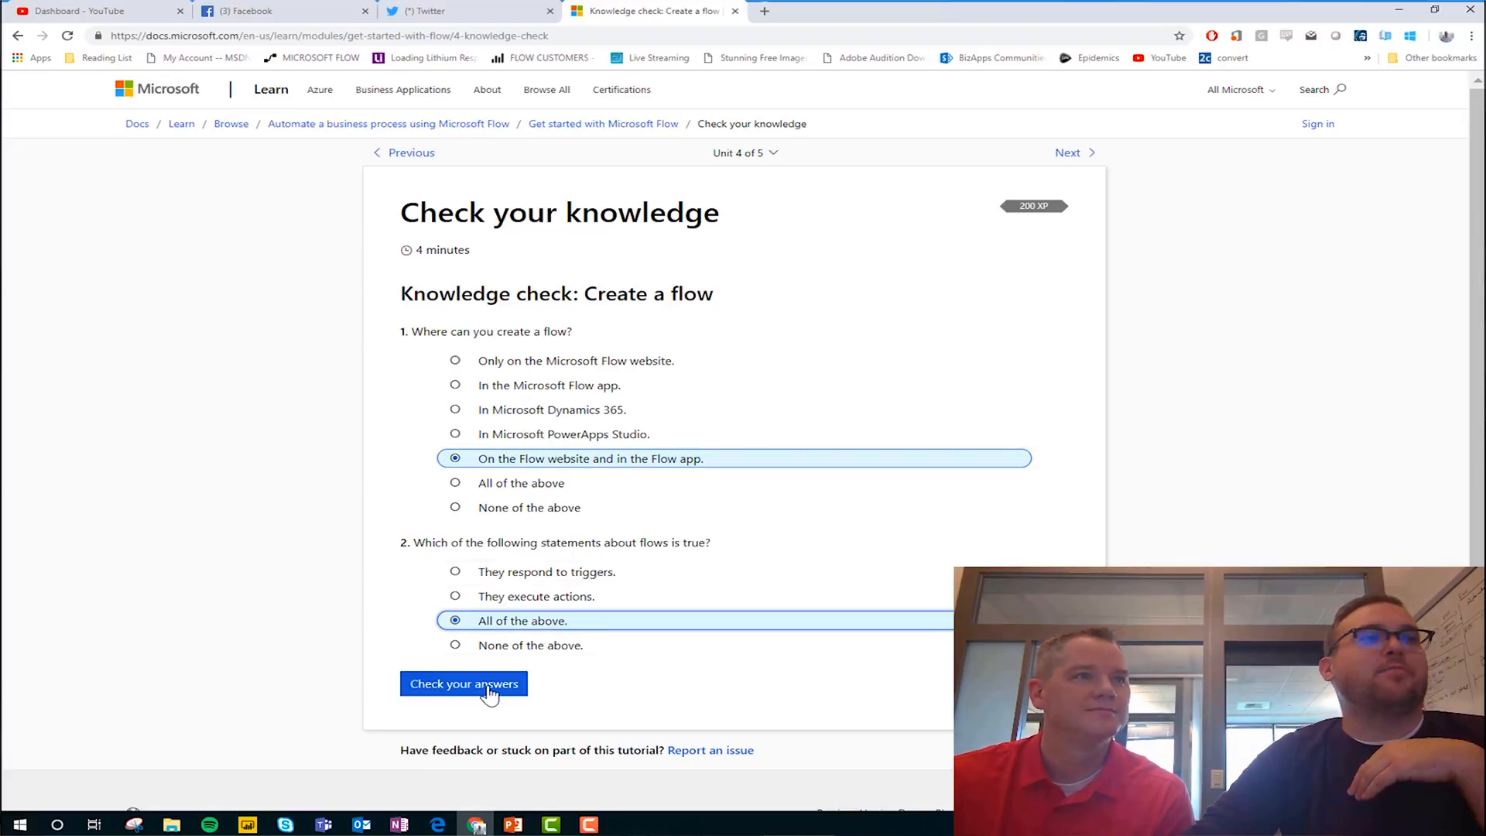
pyautogui.click(463, 683)
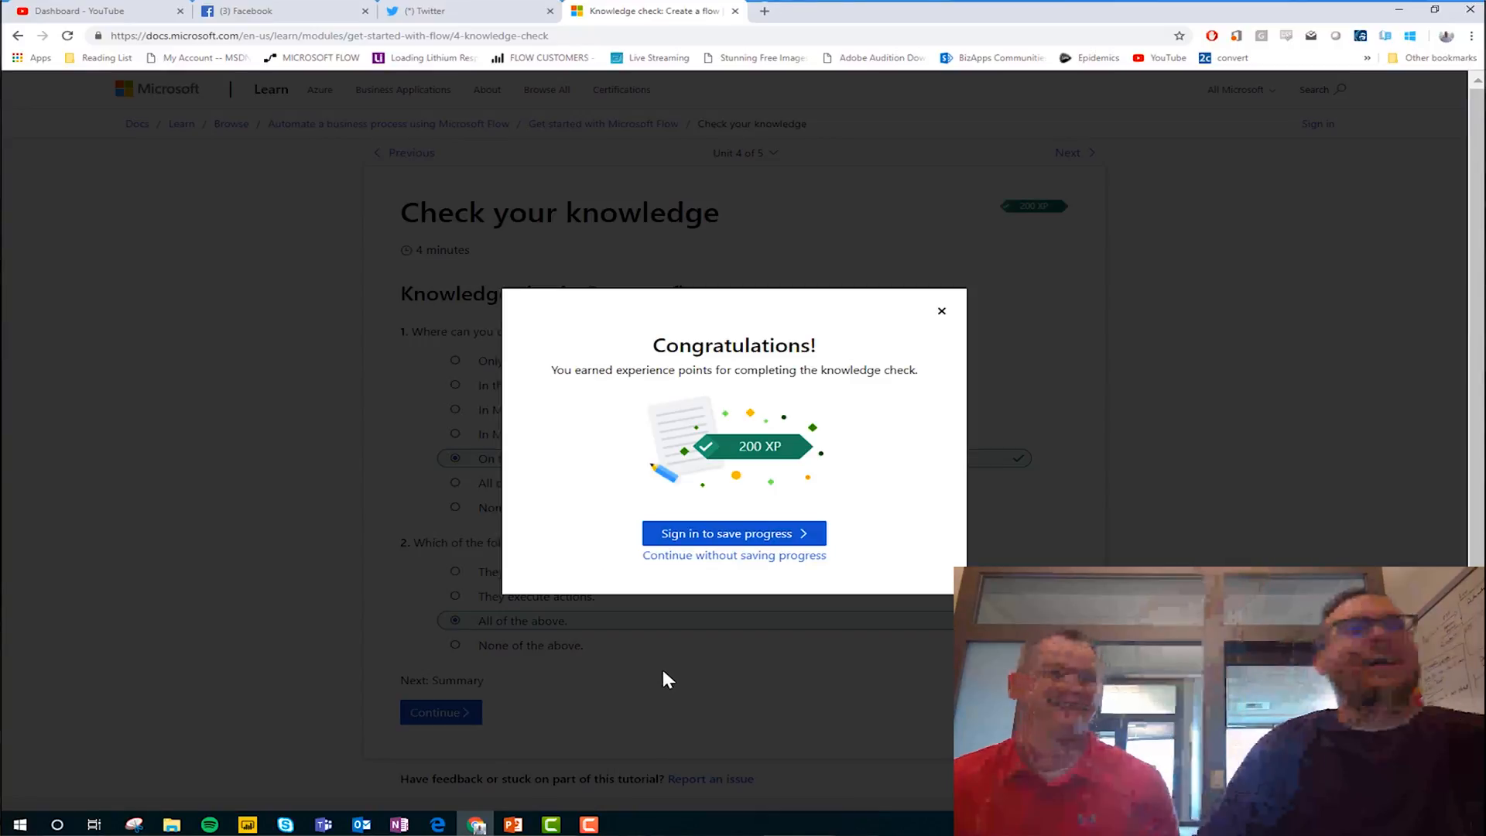
pyautogui.moveTo(832, 537)
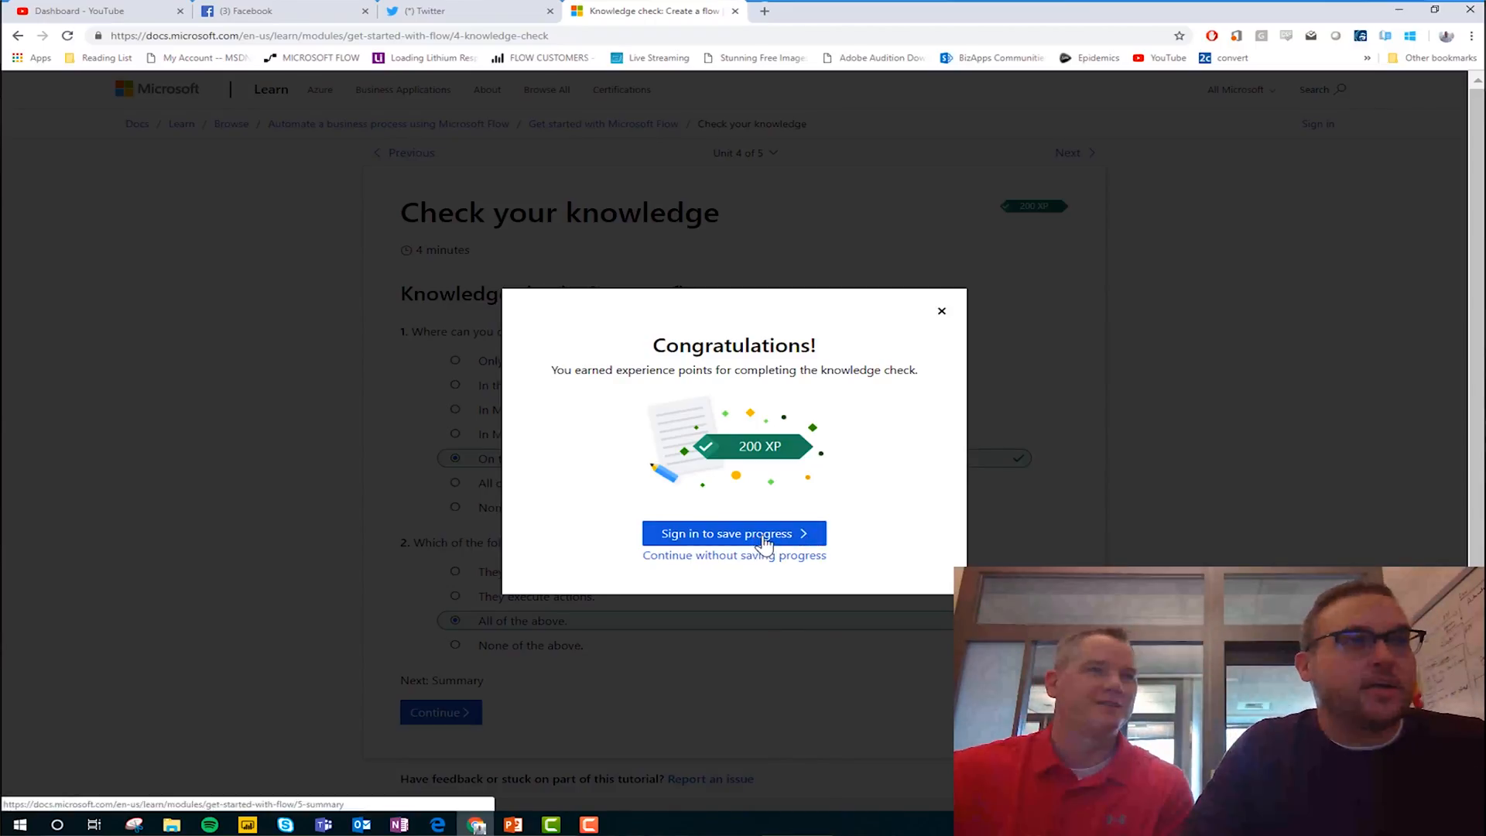
# Step: Choose Sign in to save progress from the 200 XP Congratulations dialog
pyautogui.click(733, 533)
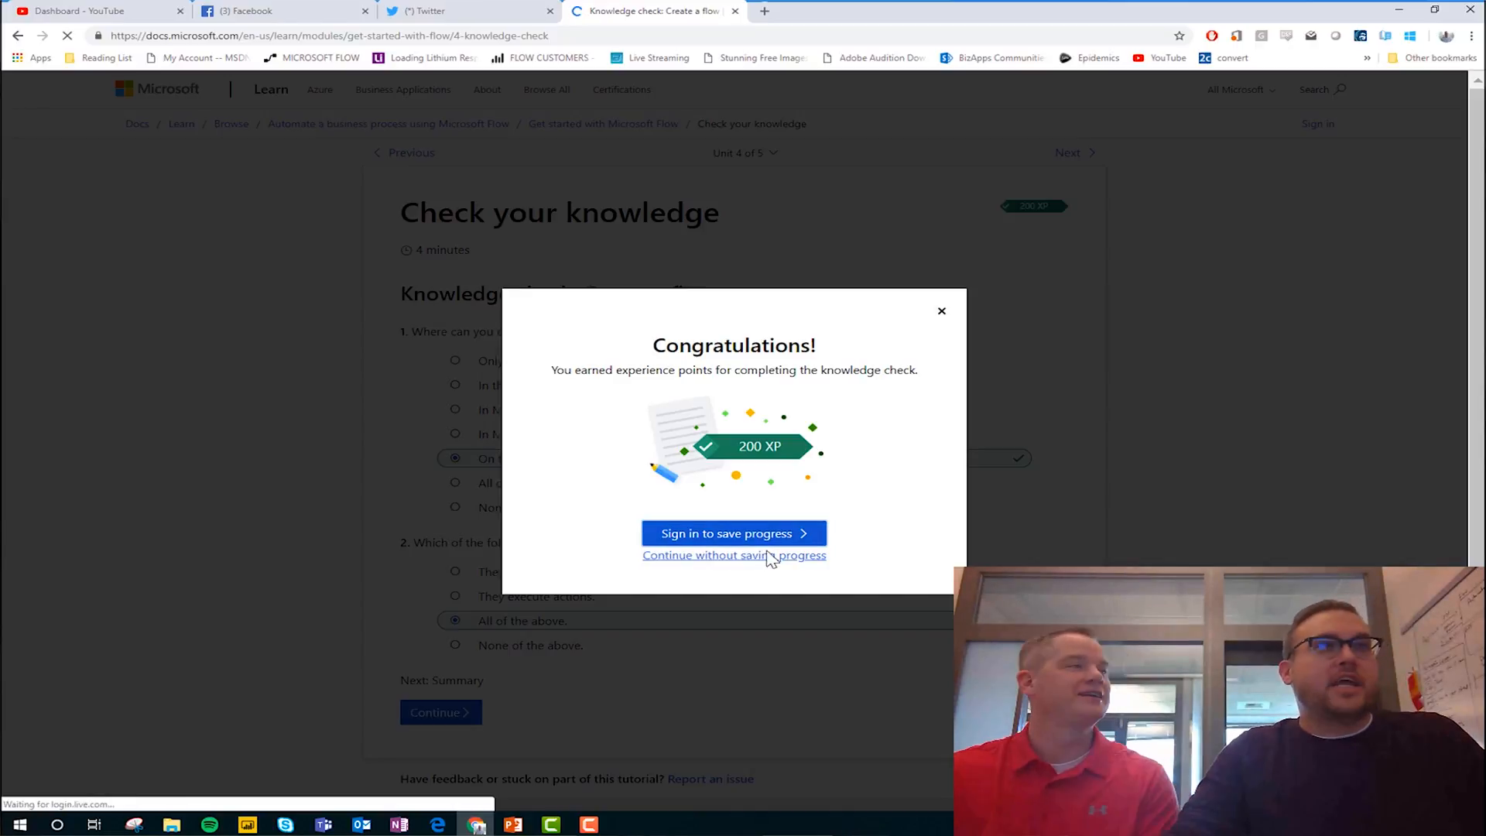
# Step: Complete sign-in and share the earned Microsoft Flow badge on Twitter
pyautogui.click(733, 534)
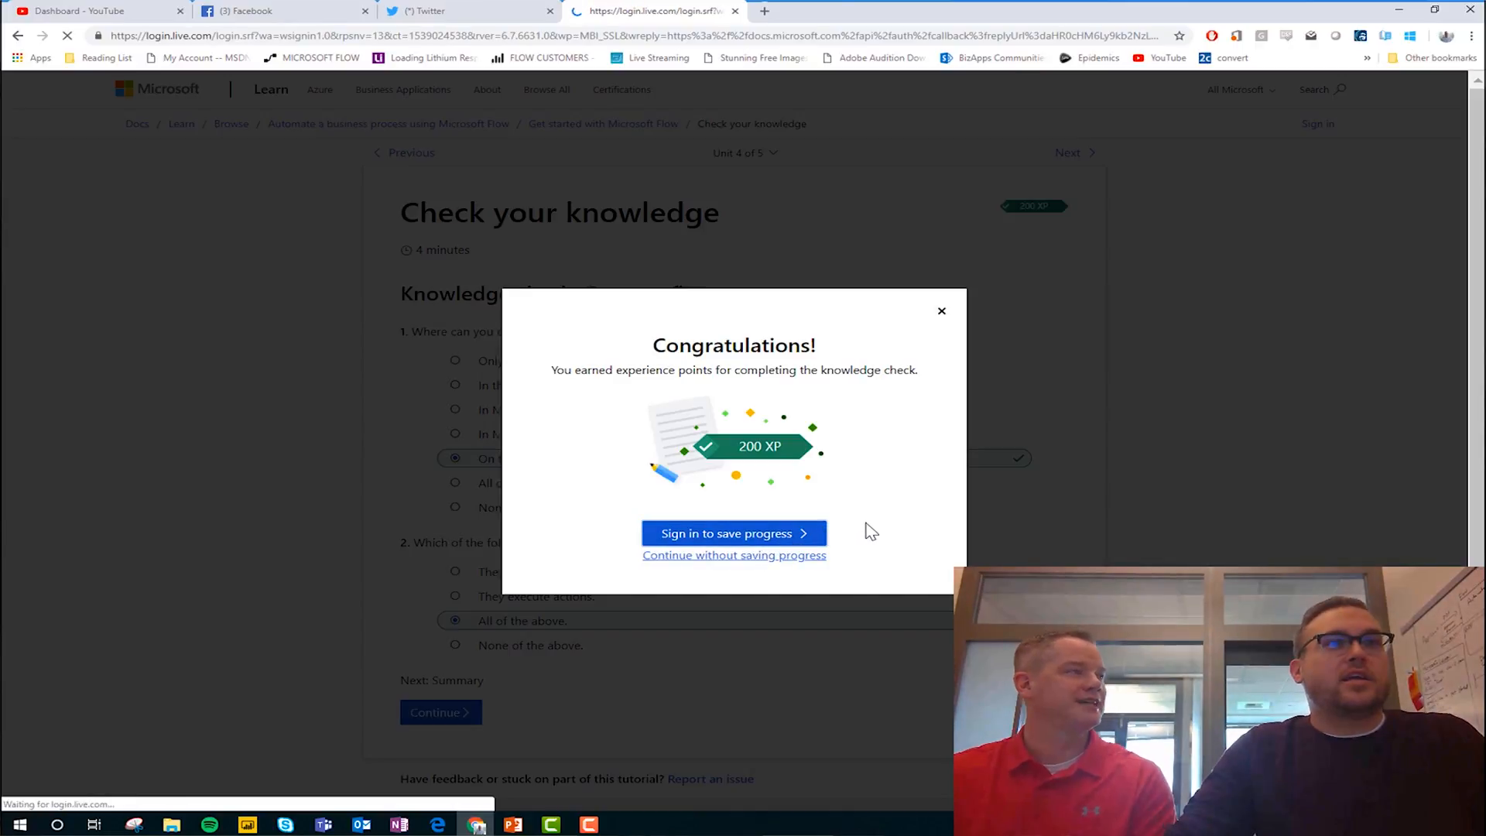
pyautogui.click(733, 533)
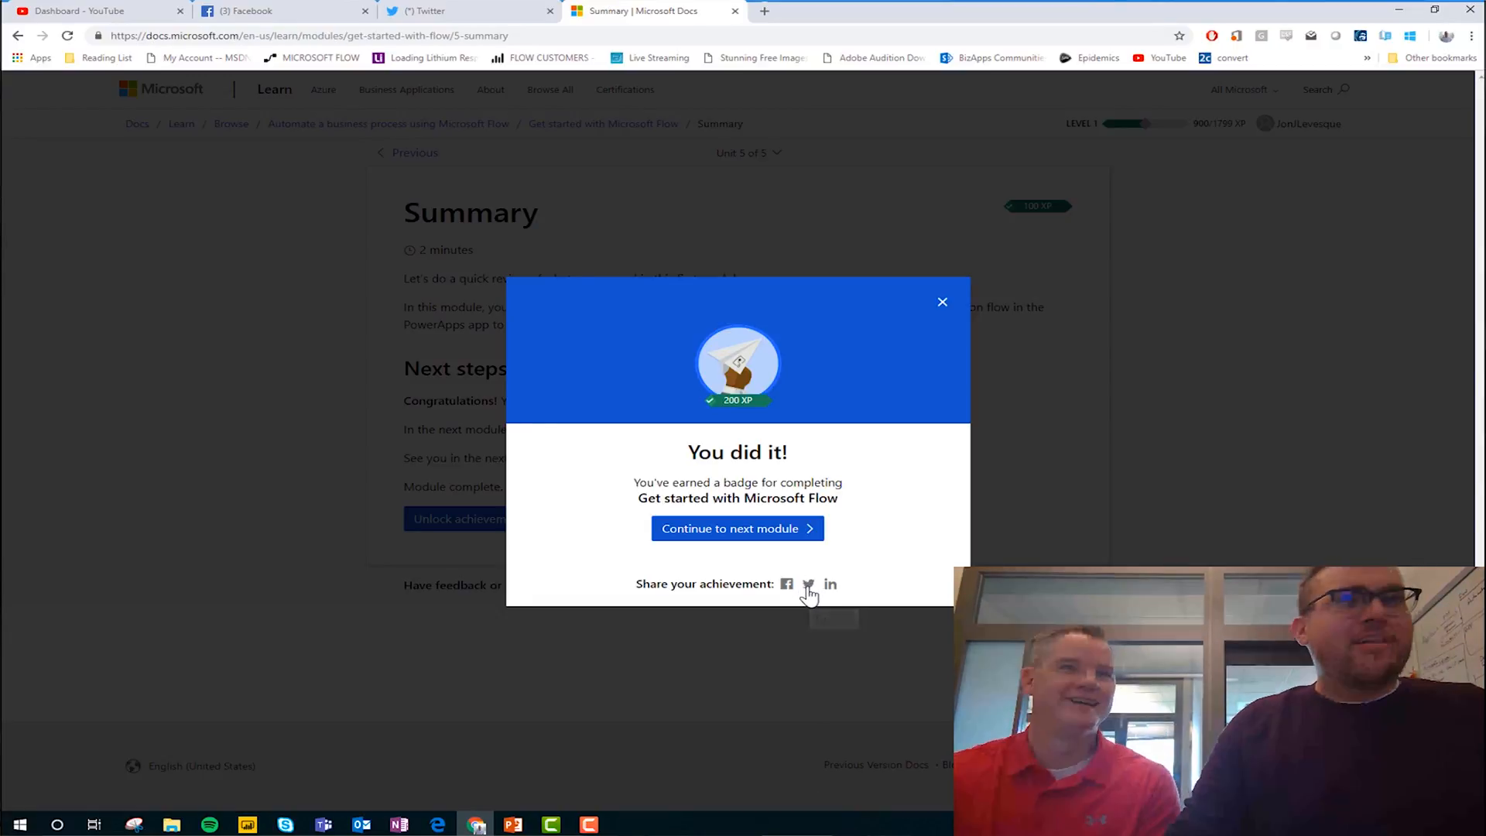
pyautogui.click(806, 584)
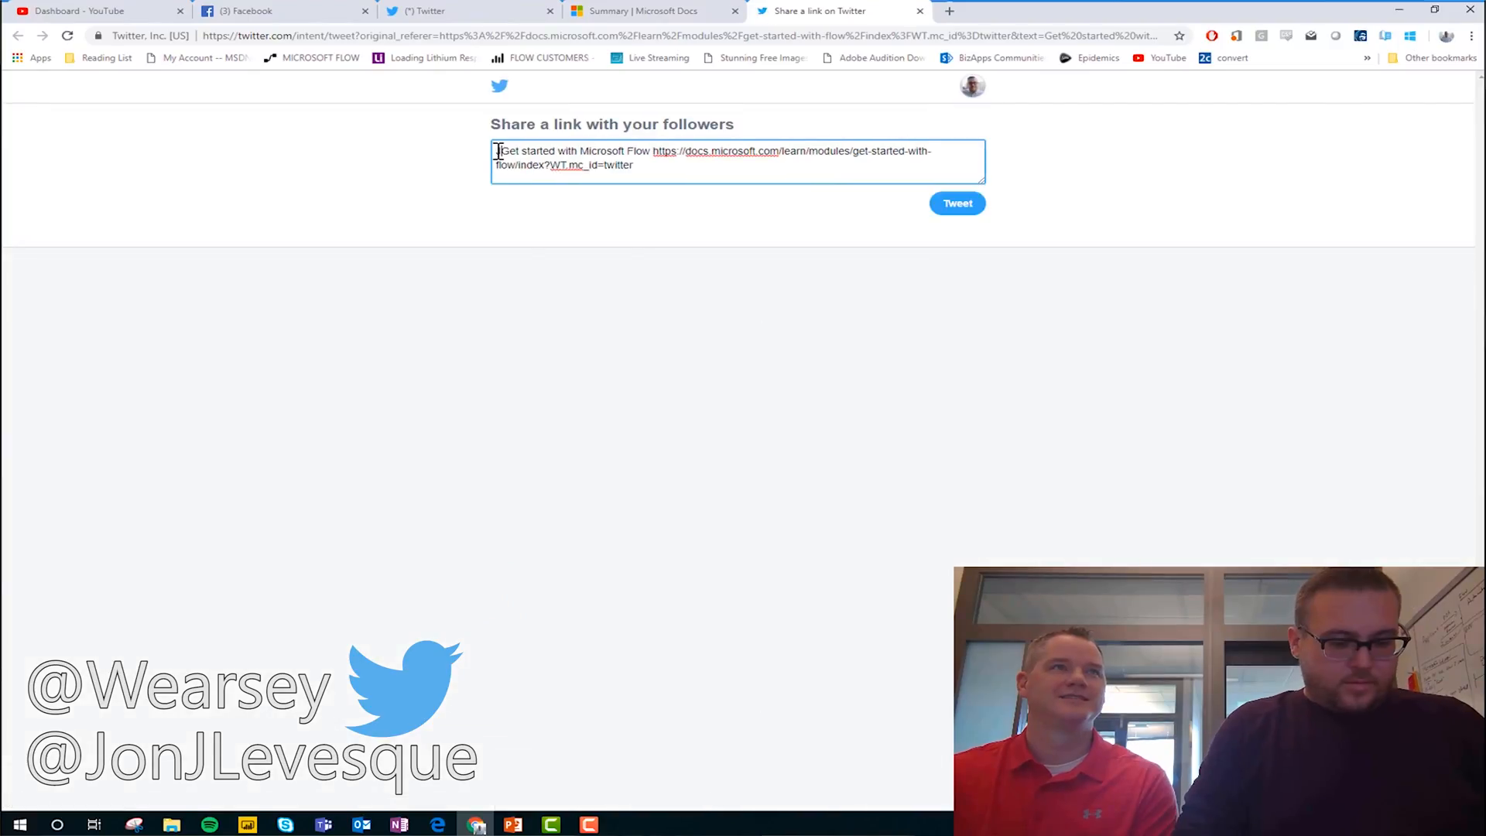
# Step: Tweet 'Just finished Mo…' with the prefilled Microsoft Flow module link
pyautogui.write('Just finished Module 1 On #MicrosoftFlow inside of the New #MicrosoftLearn Tool!!')
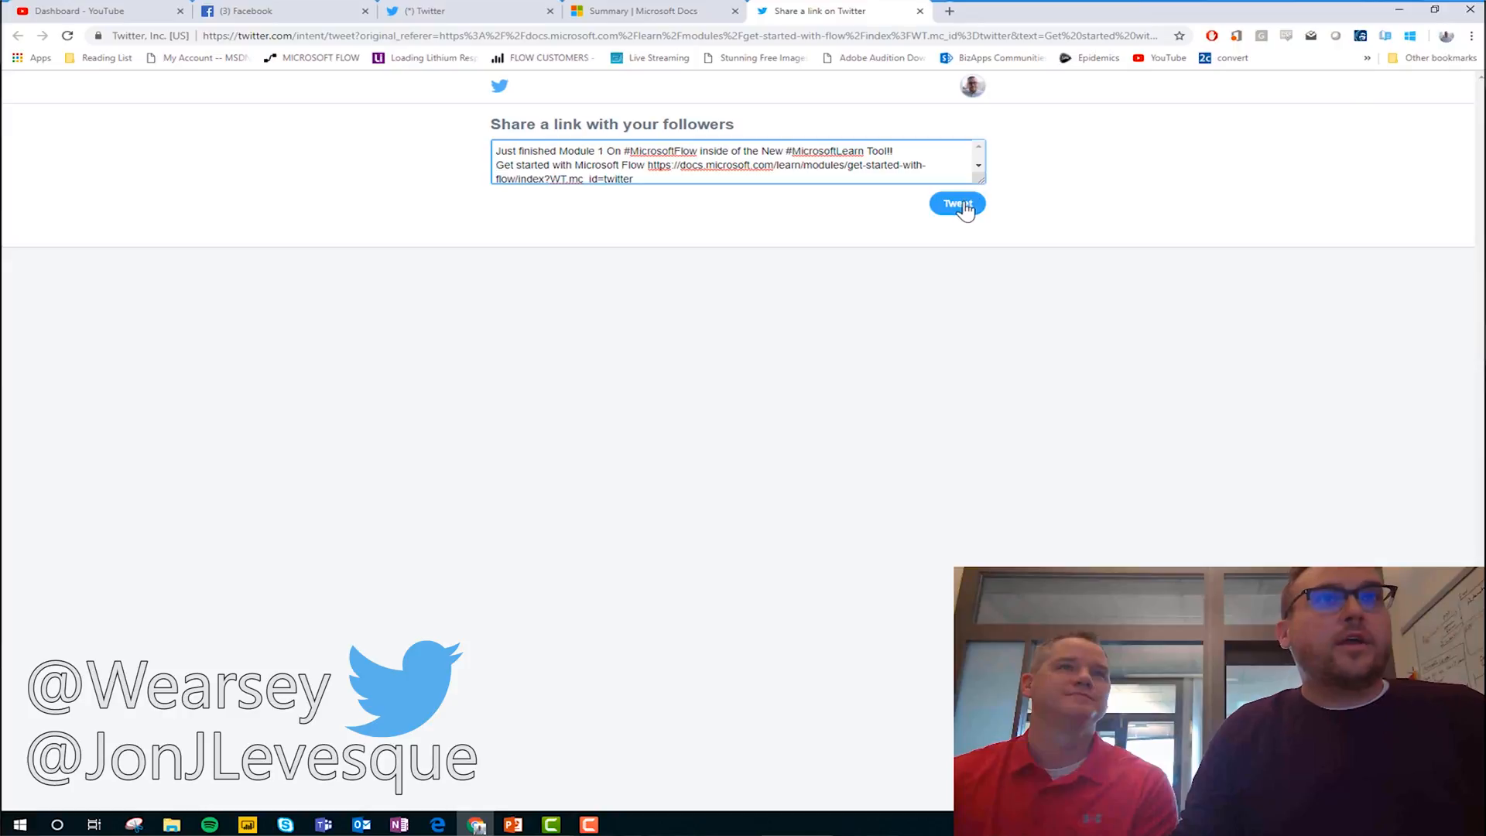
pyautogui.click(957, 204)
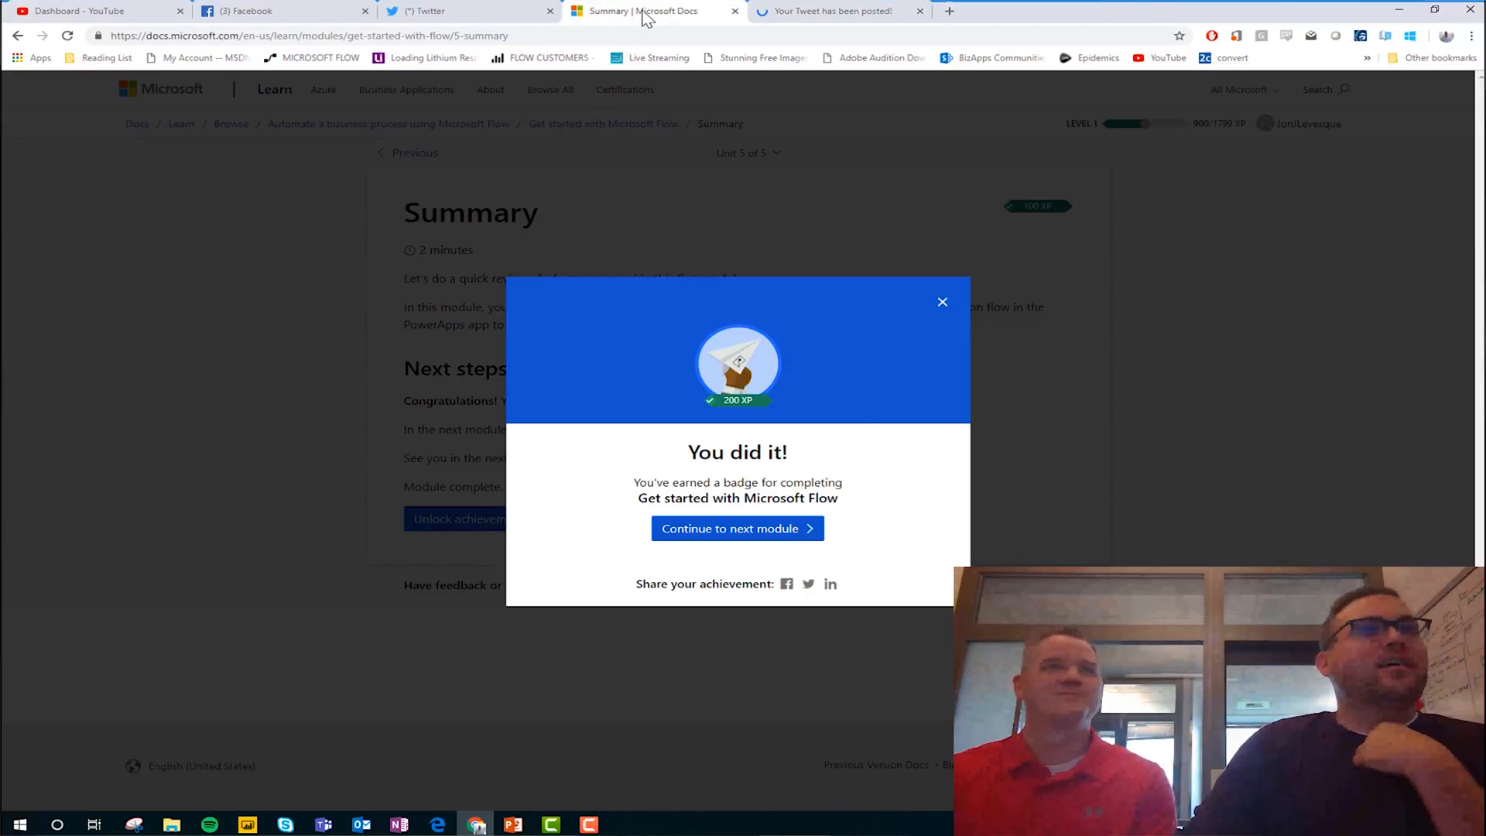